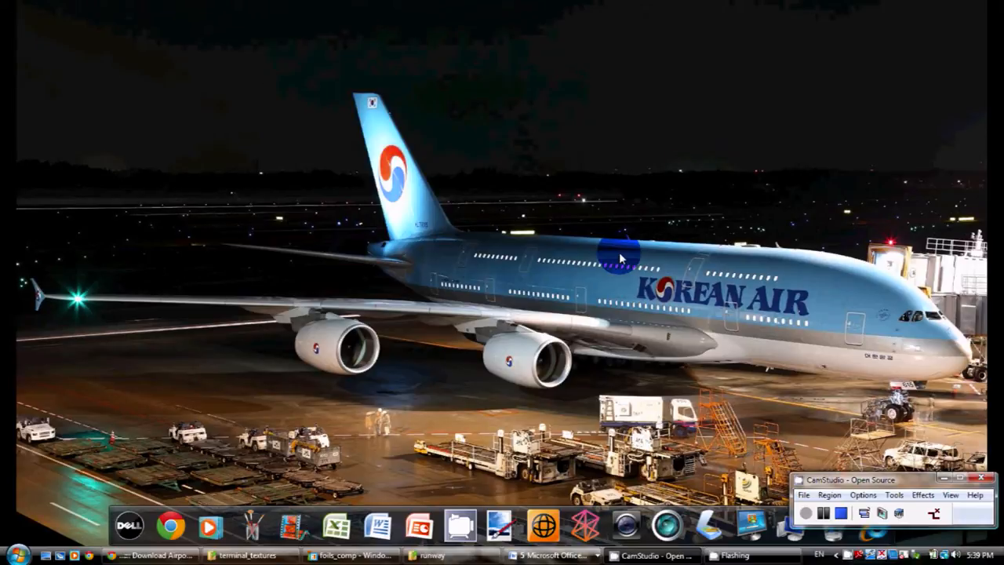
Bring up the Model Airport Materials YouTube video and scroll to its description crediting SASMD90 Foils
left_click(150, 555)
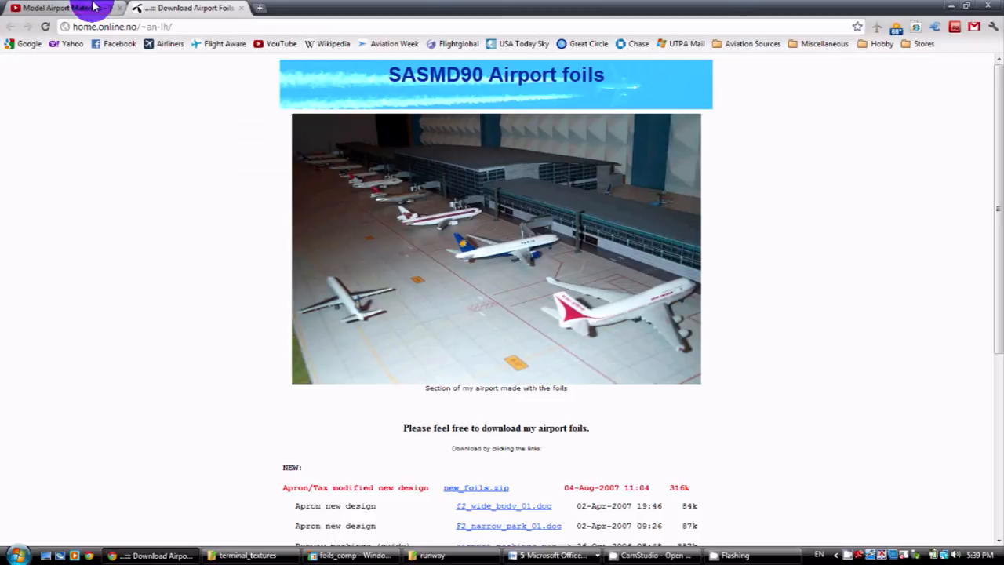
left_click(60, 8)
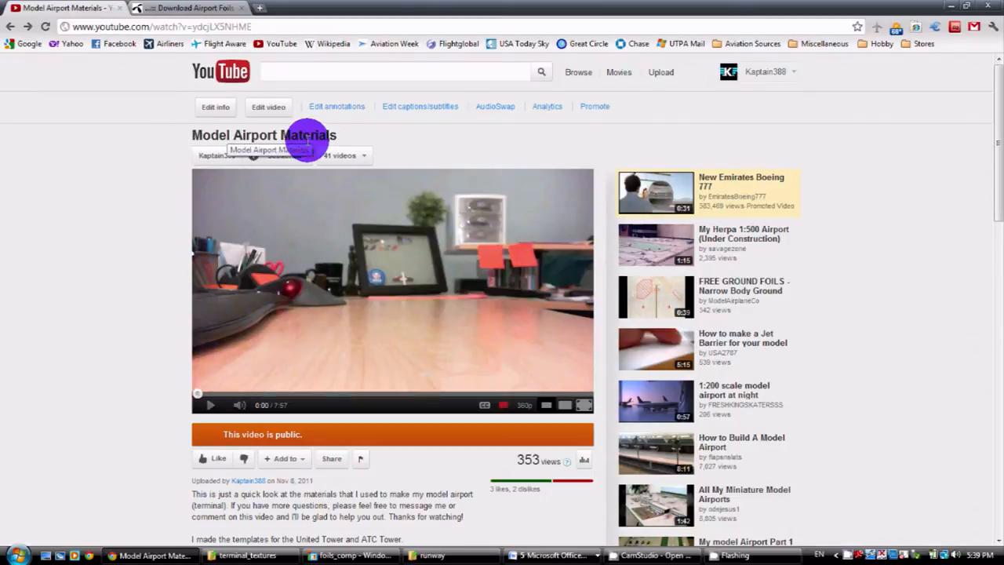
mouse_move(156, 264)
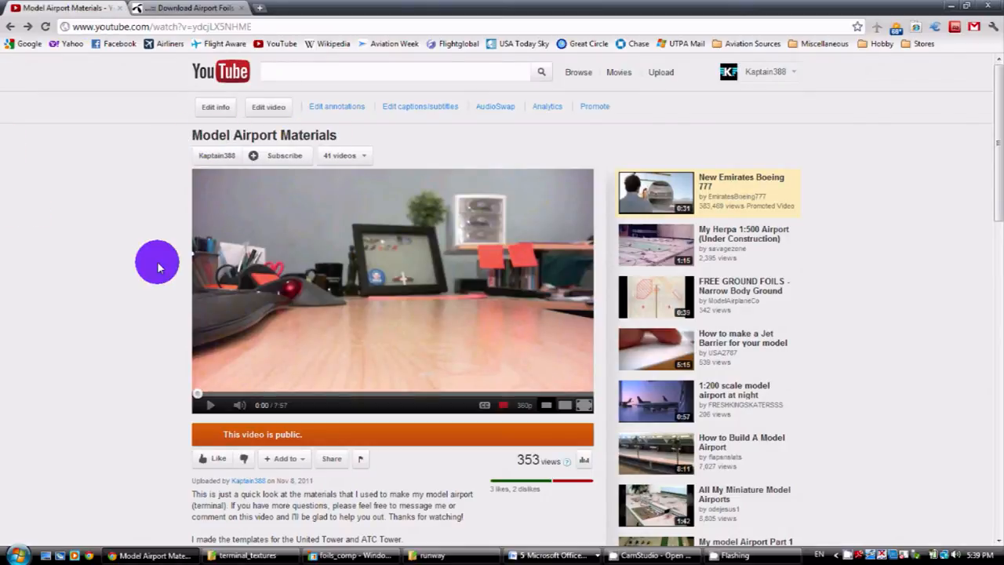
mouse_move(216, 336)
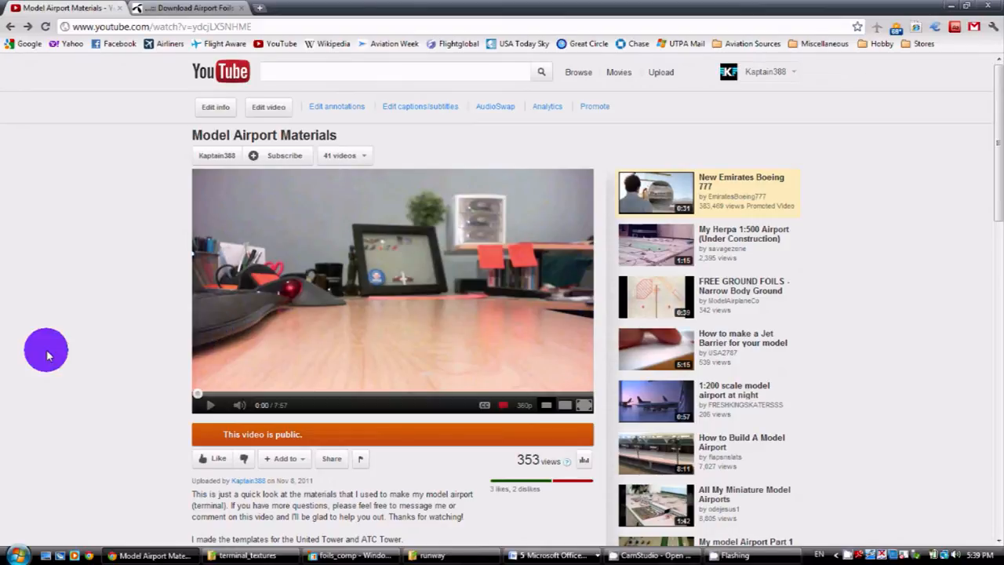
scroll("down", 3)
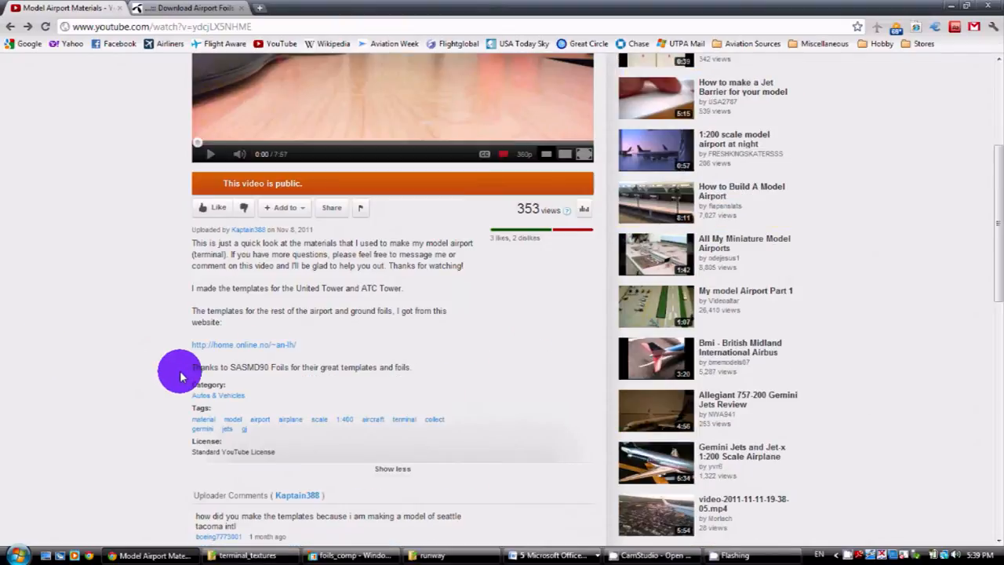
mouse_move(77, 381)
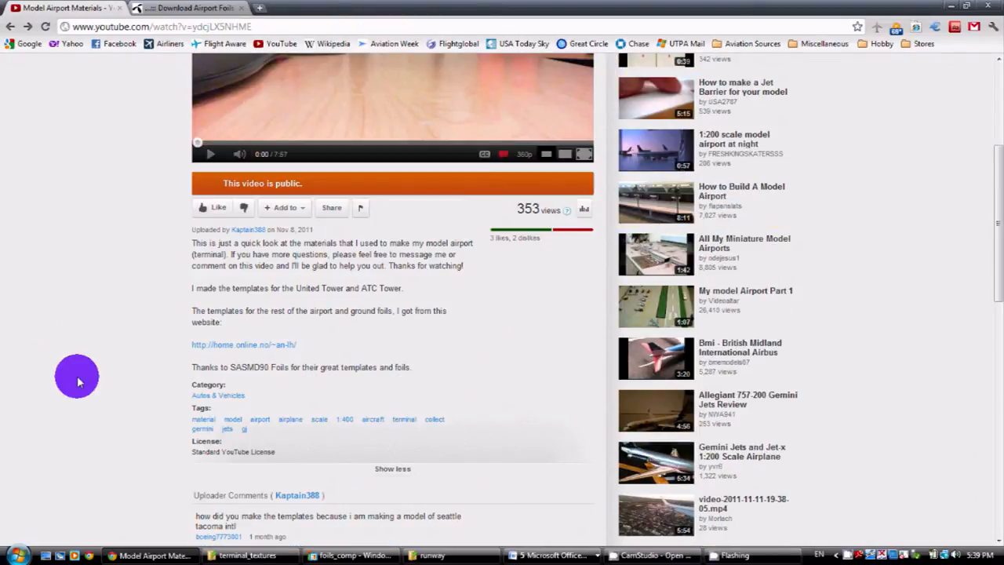
mouse_move(212, 342)
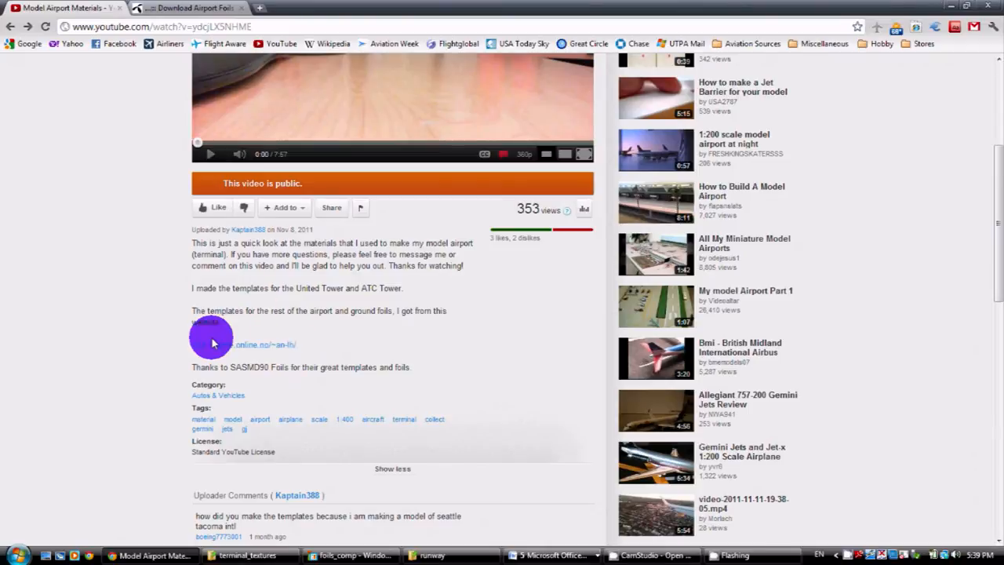
mouse_move(295, 349)
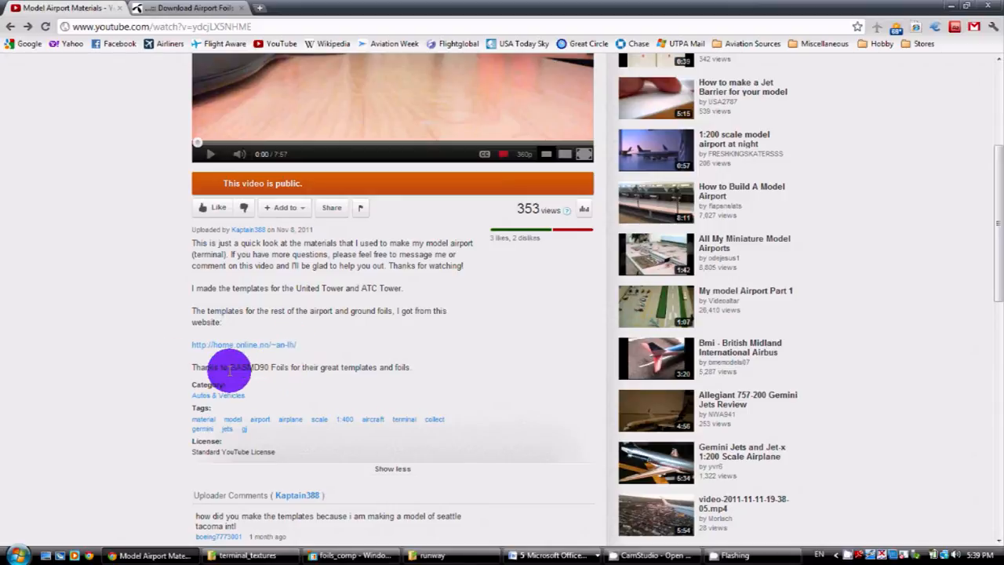
mouse_move(285, 370)
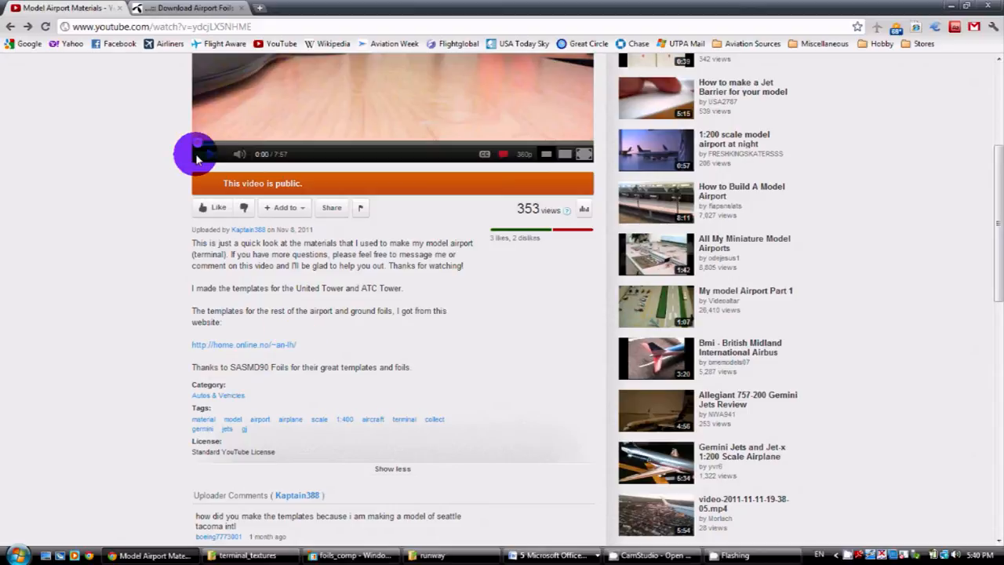
Switch to the Download Airport Foils page and scroll through its table of foil file links
left_click(244, 345)
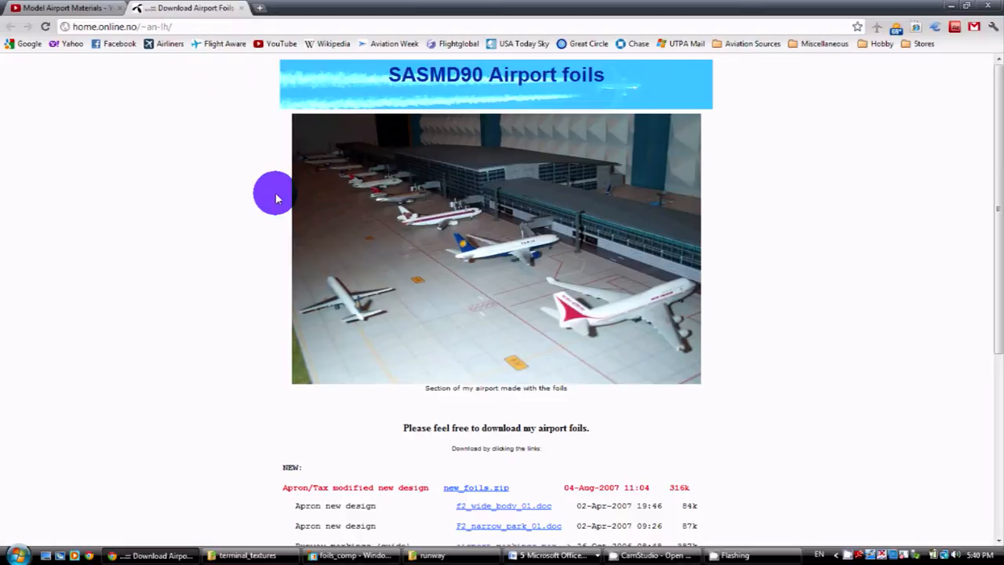
mouse_move(698, 185)
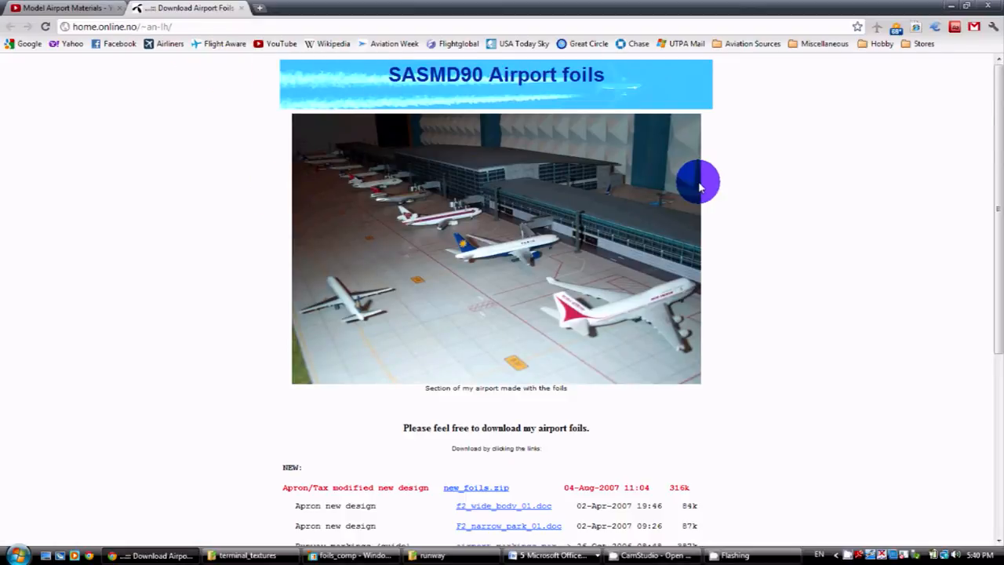
scroll("down", 3)
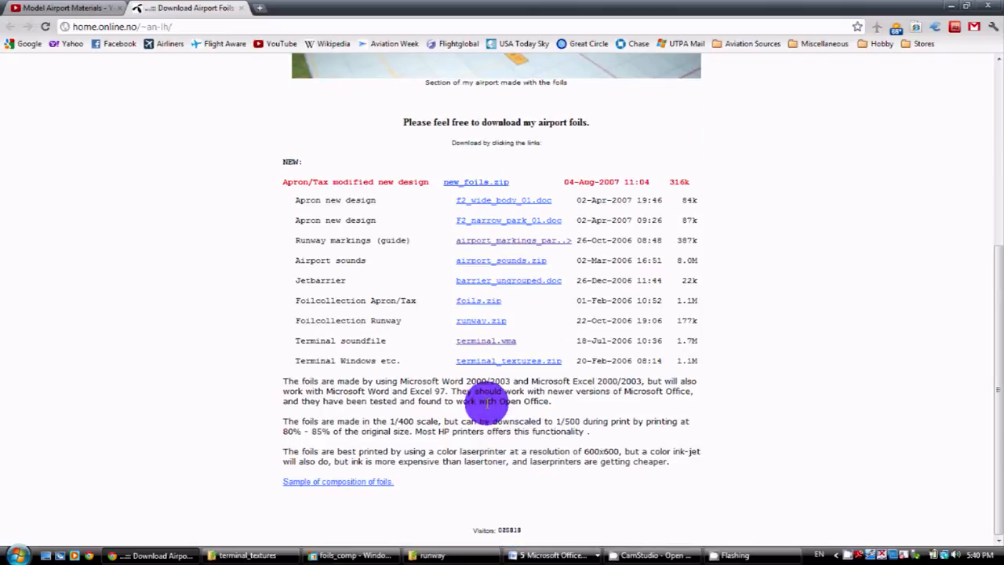
mouse_move(517, 203)
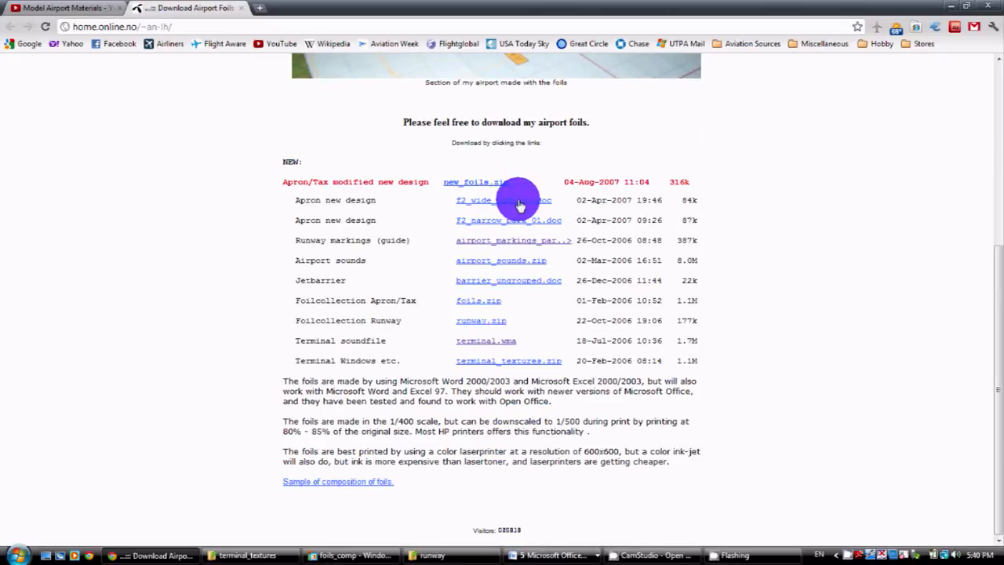
scroll("up", 3)
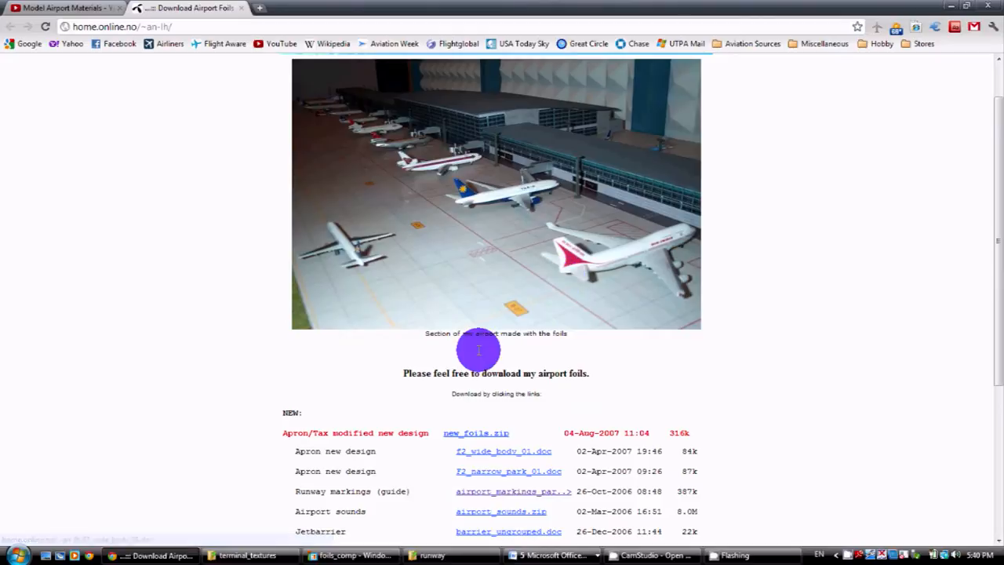
scroll("up", 3)
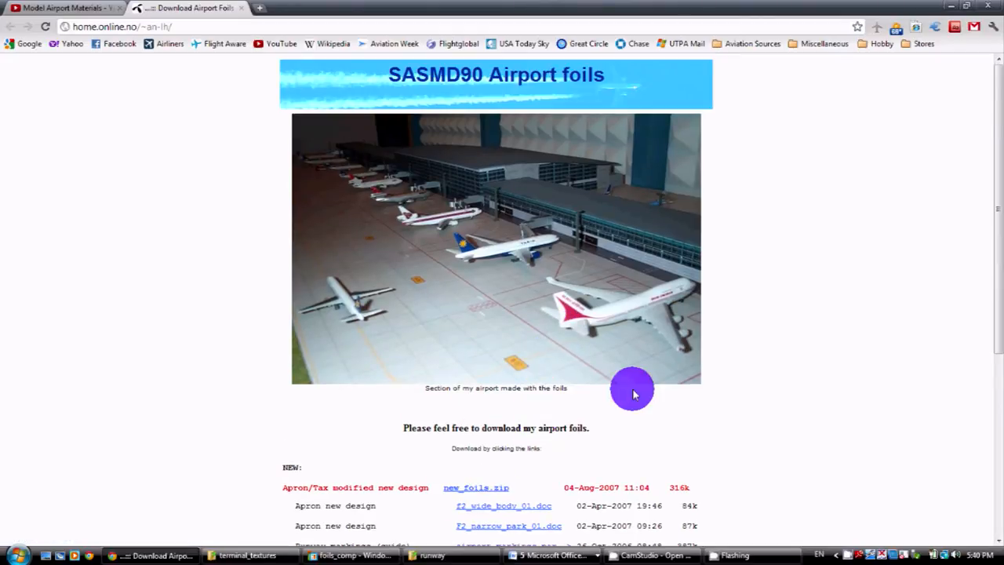
scroll("down", 3)
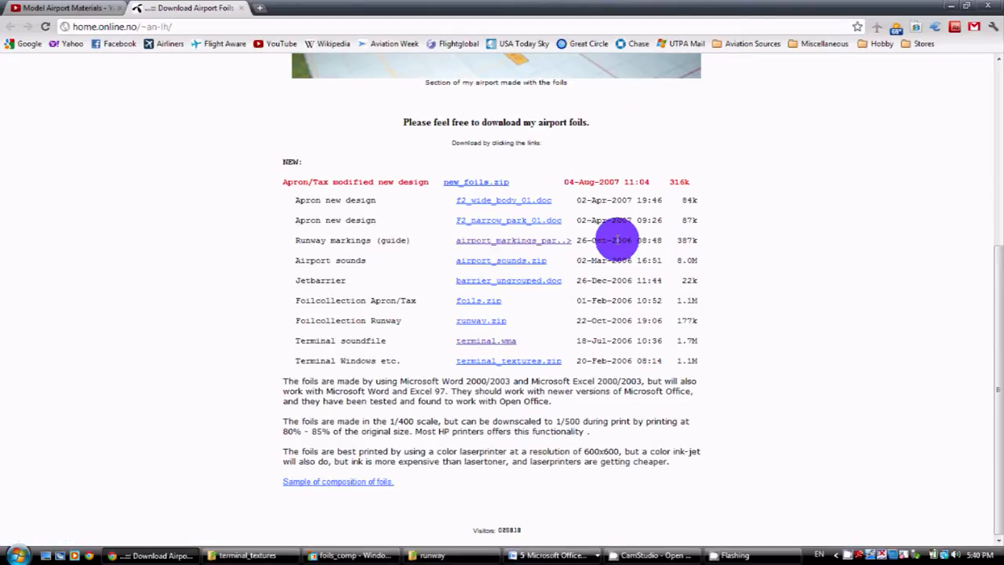
mouse_move(470, 212)
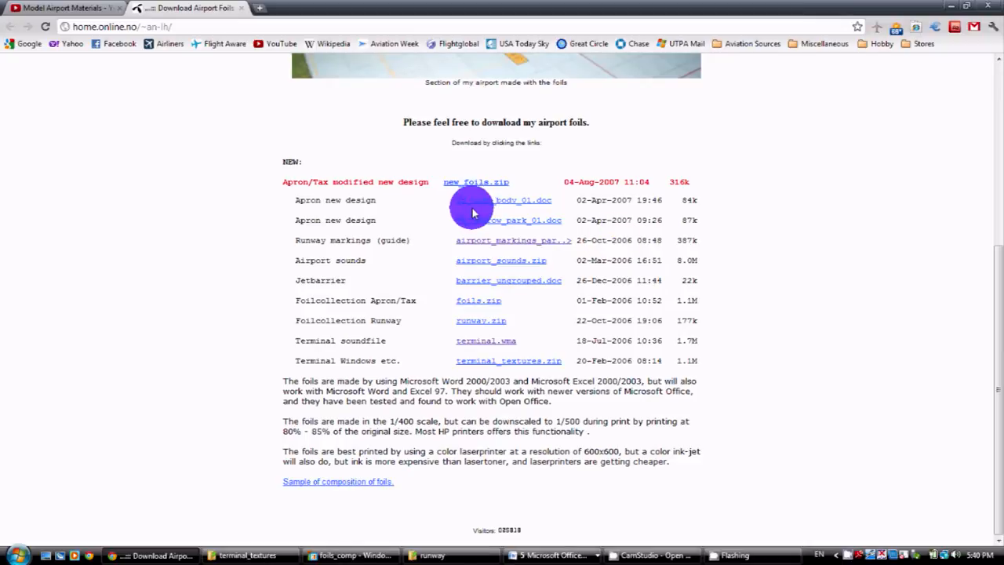
mouse_move(599, 243)
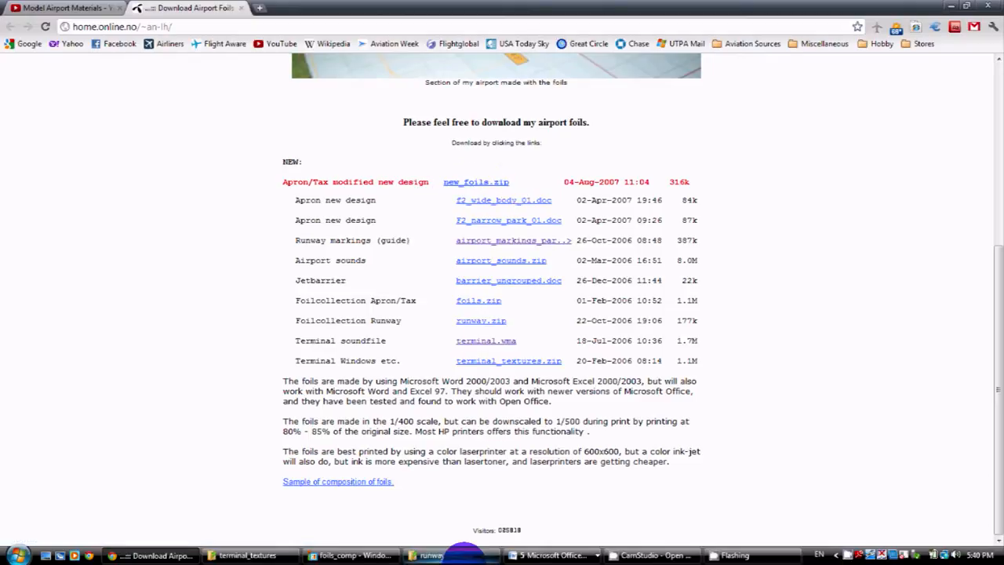
Show the Model Airport Project folder in Explorer and enter its New Foils subfolder
left_click(248, 556)
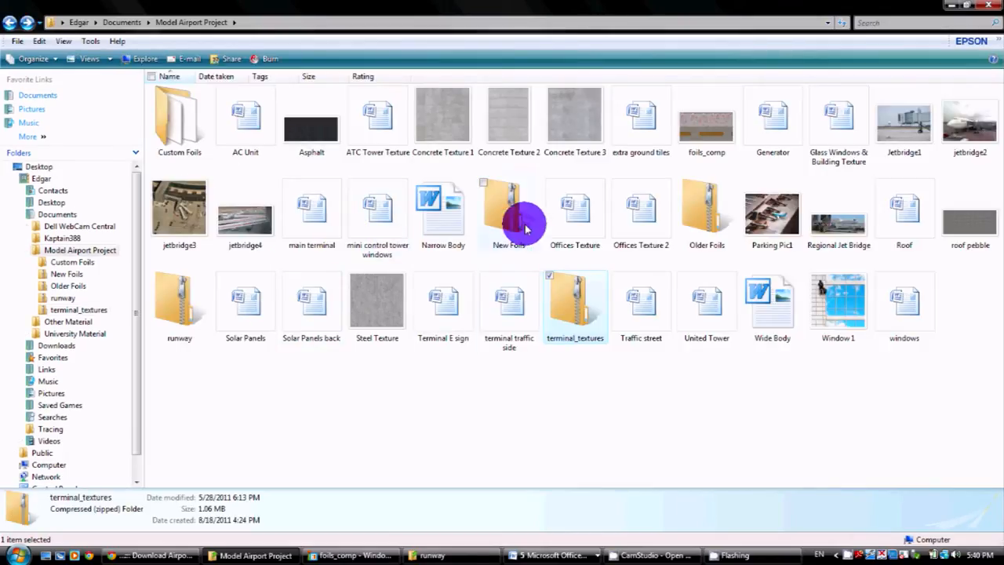
double_click(508, 207)
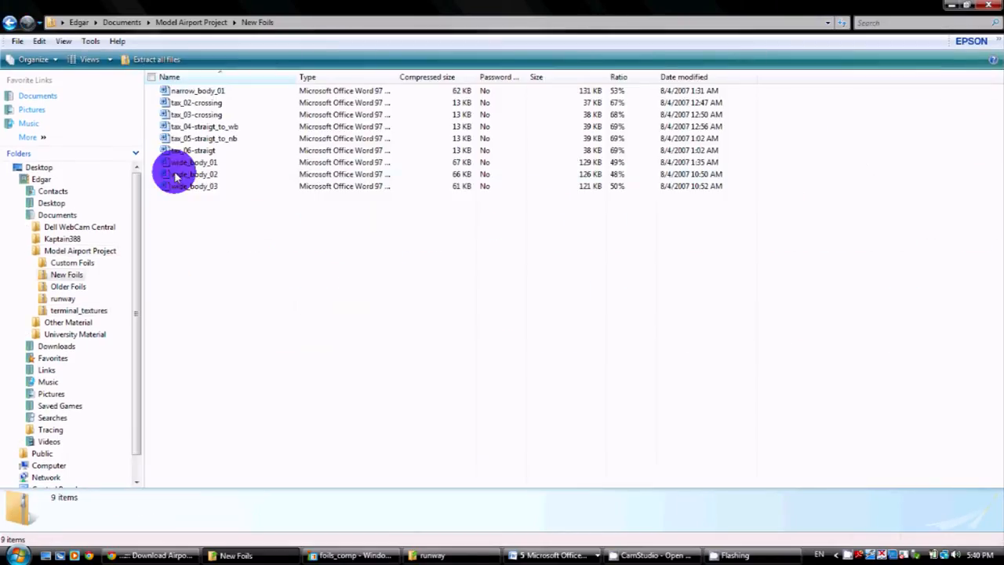
mouse_move(216, 101)
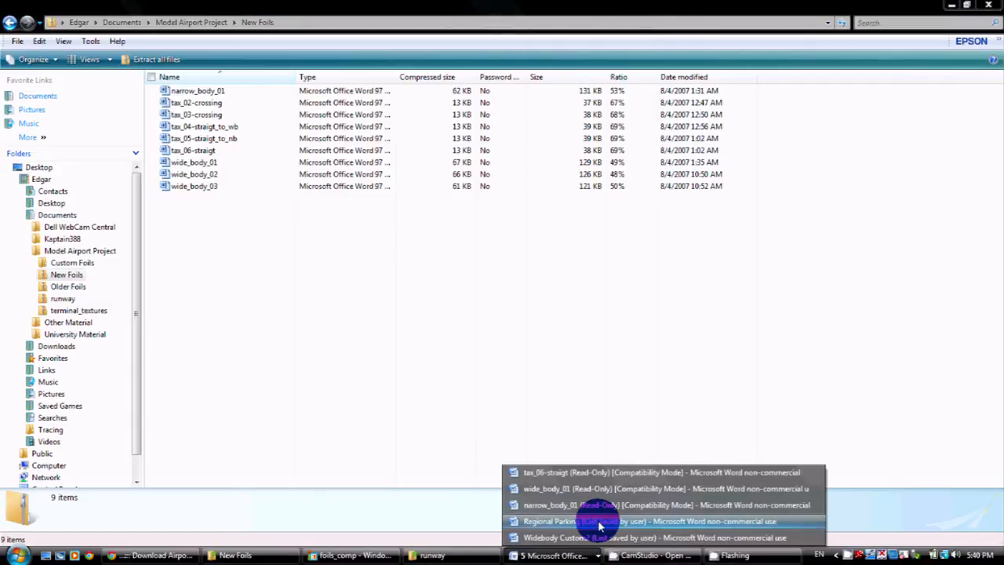
mouse_move(593, 506)
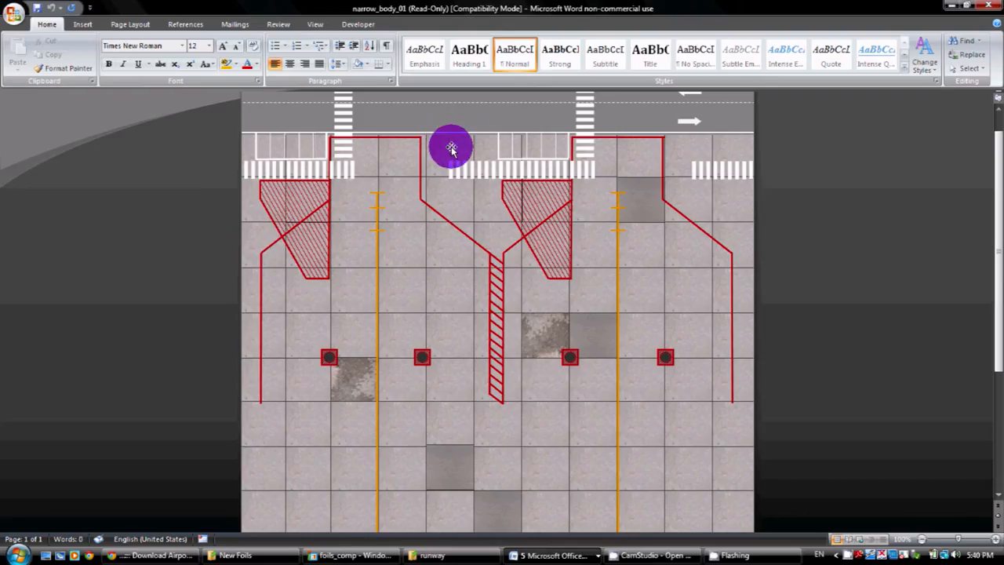
Scroll through the narrow_body_01 parking stand layout, then bring up another open foil document
scroll("down", 3)
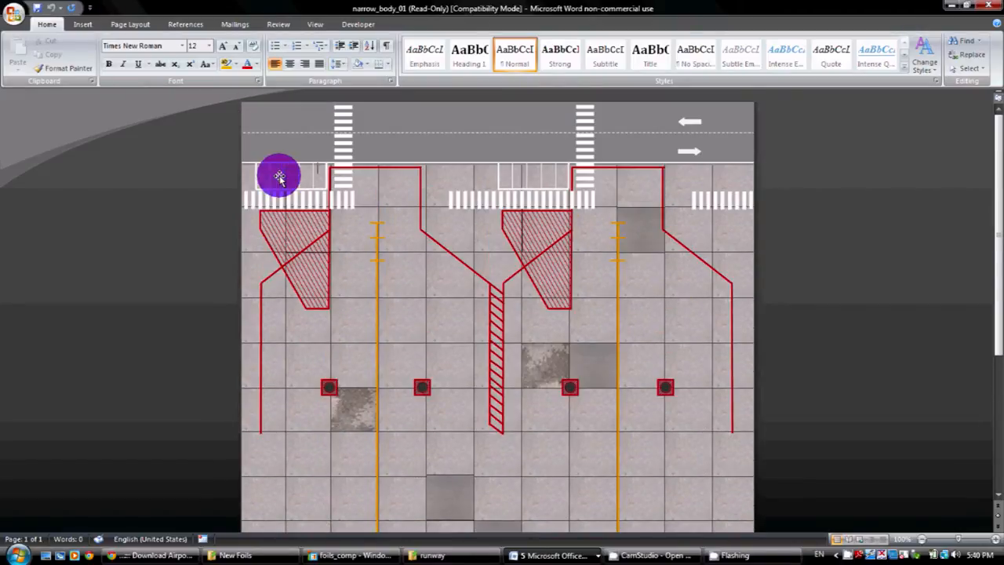
scroll("down", 3)
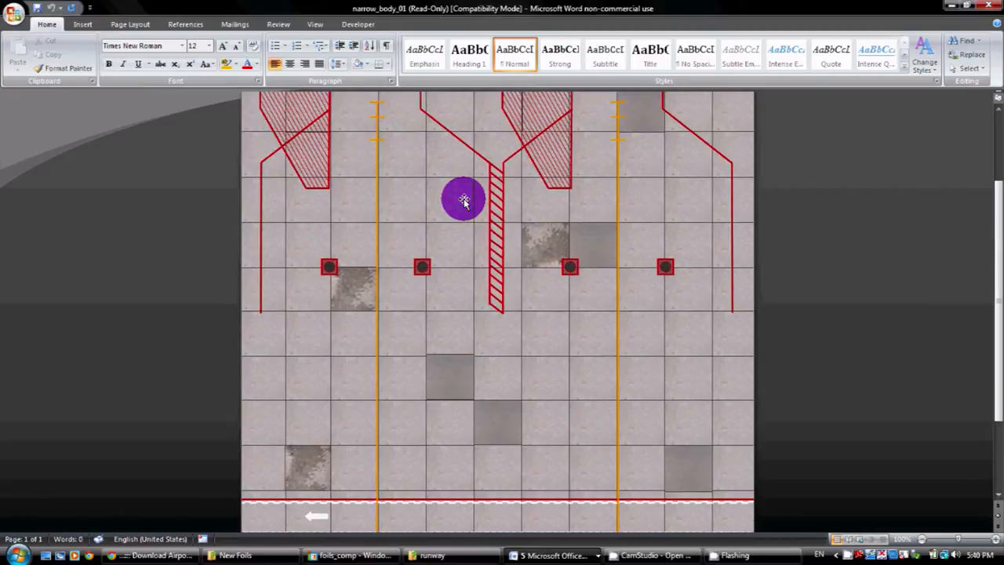
scroll("down", 3)
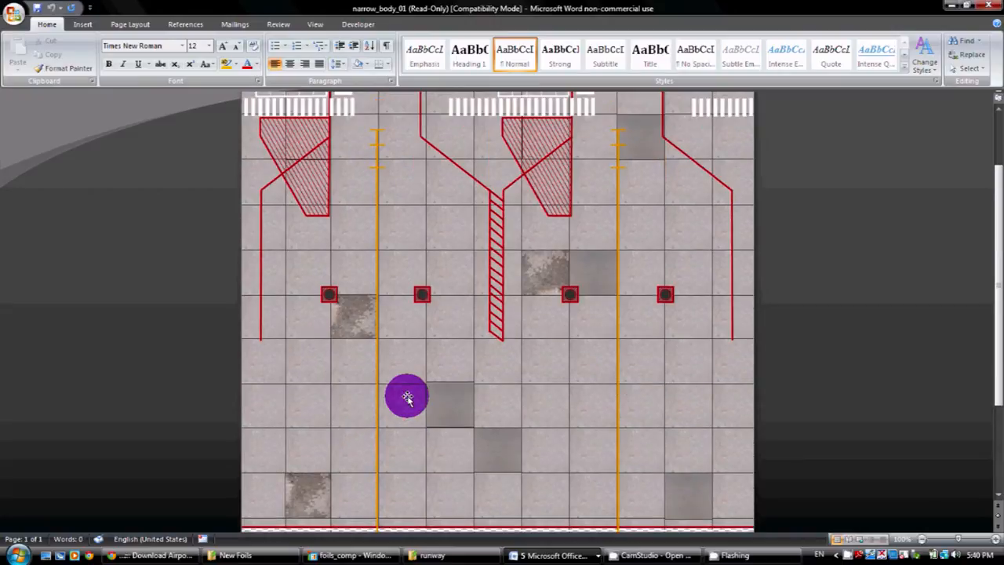
scroll("up", 3)
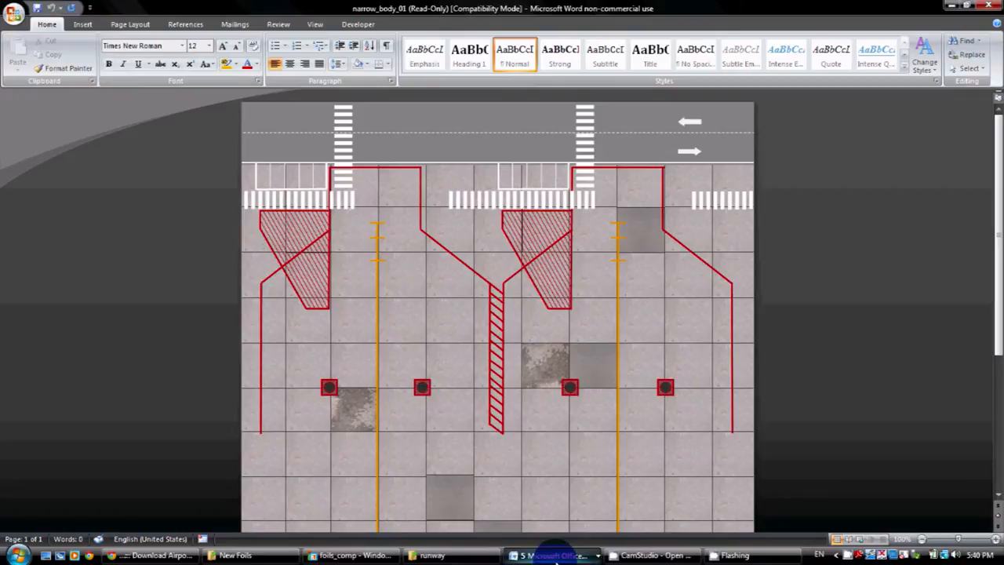
left_click(556, 555)
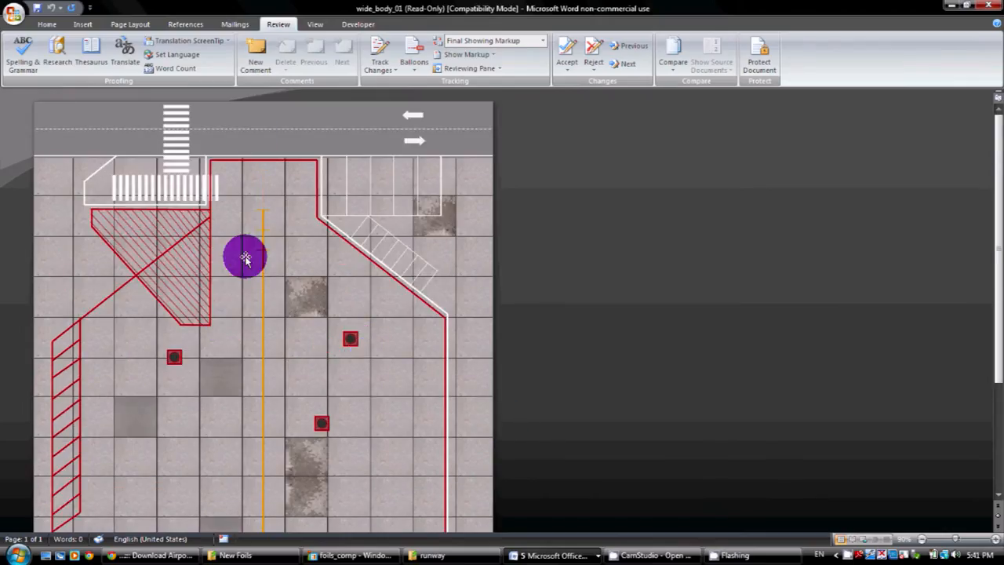
View the wide_body_01 foil, then switch to the tax_06-straigt taxiway document from the Word taskbar list
scroll("down", 3)
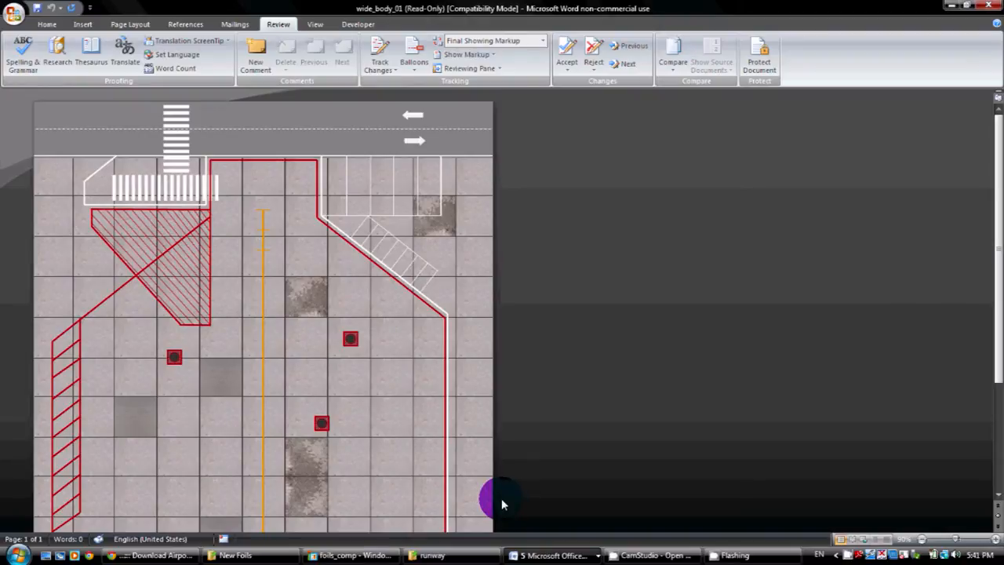
left_click(552, 556)
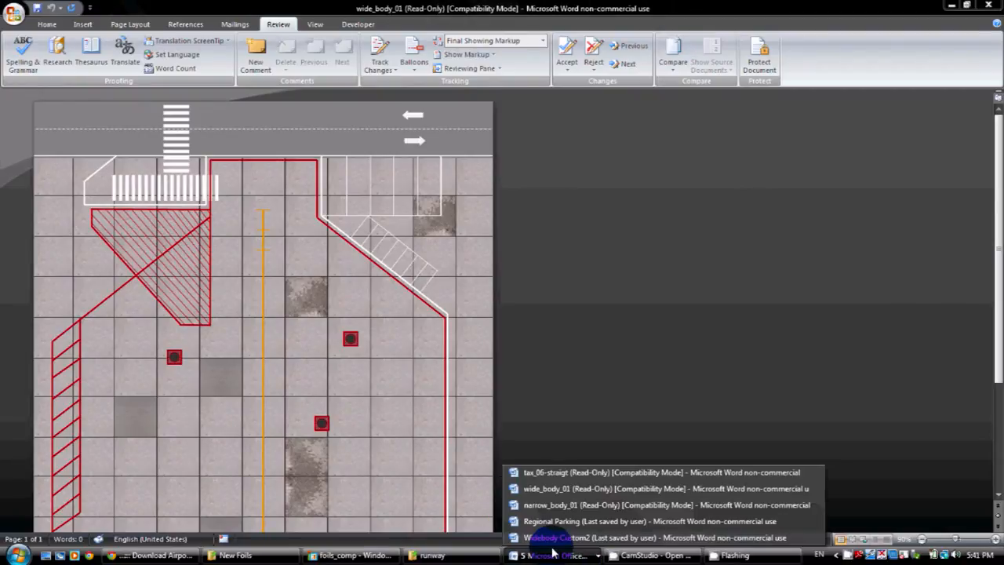
left_click(663, 470)
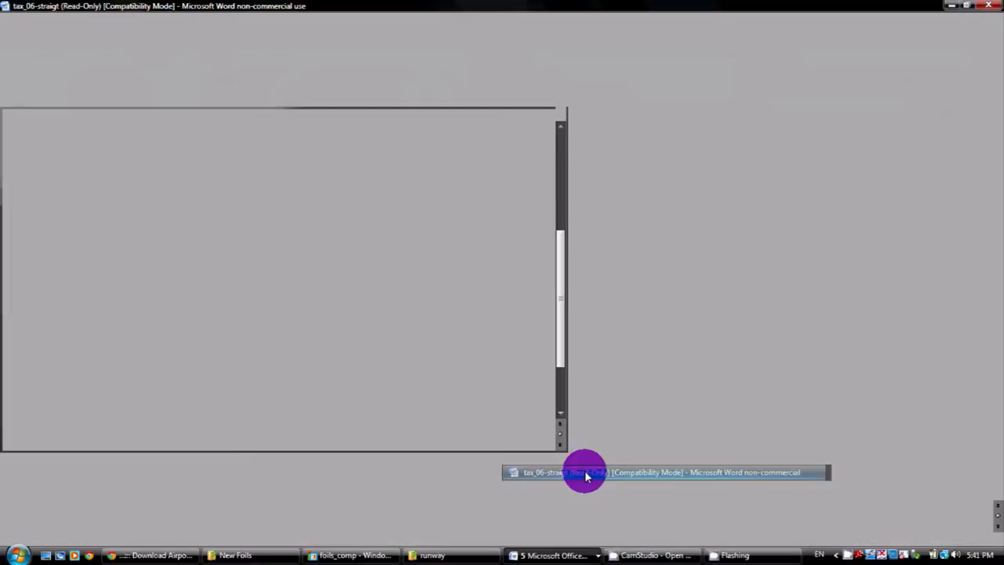
left_click(583, 471)
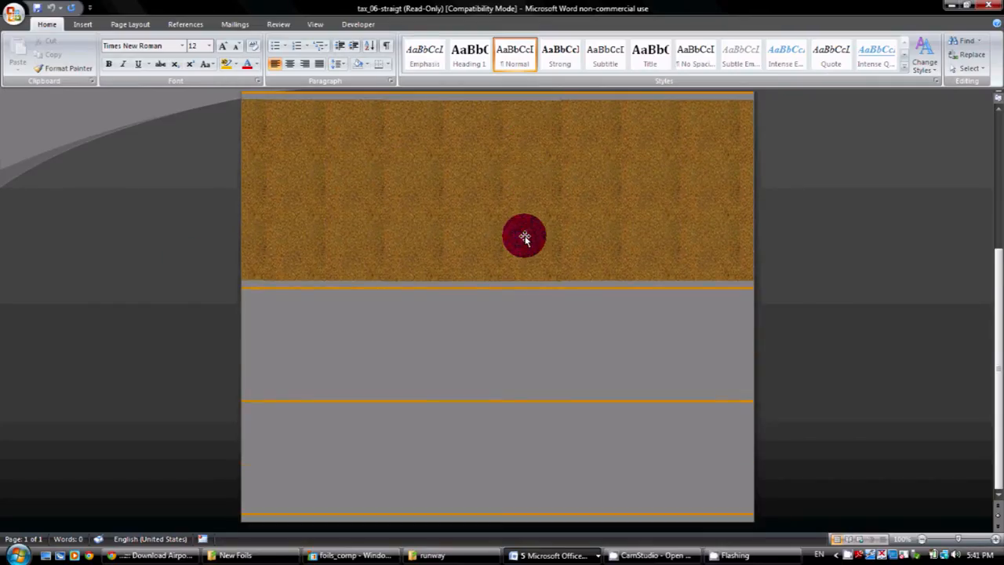
left_click(552, 555)
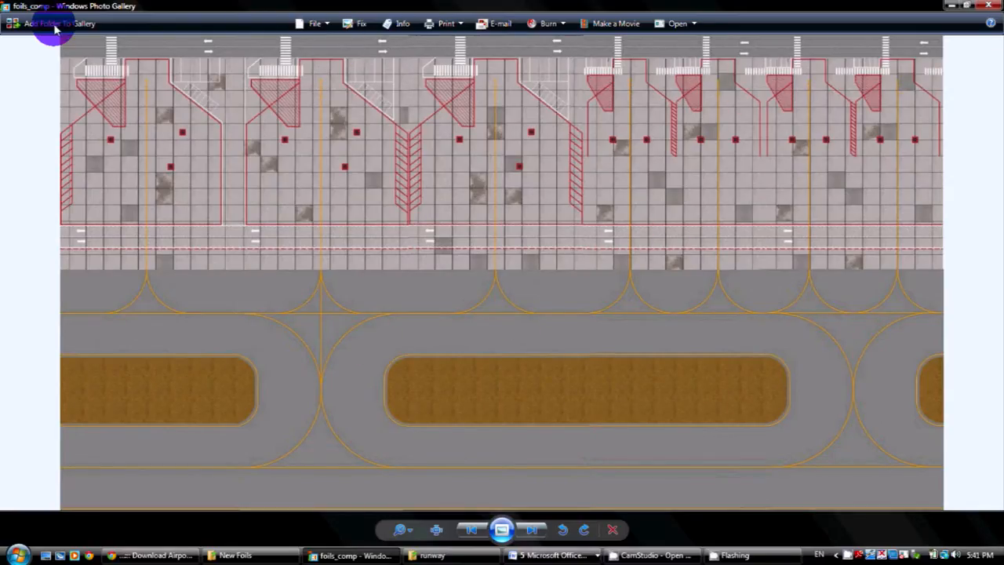
mouse_move(439, 138)
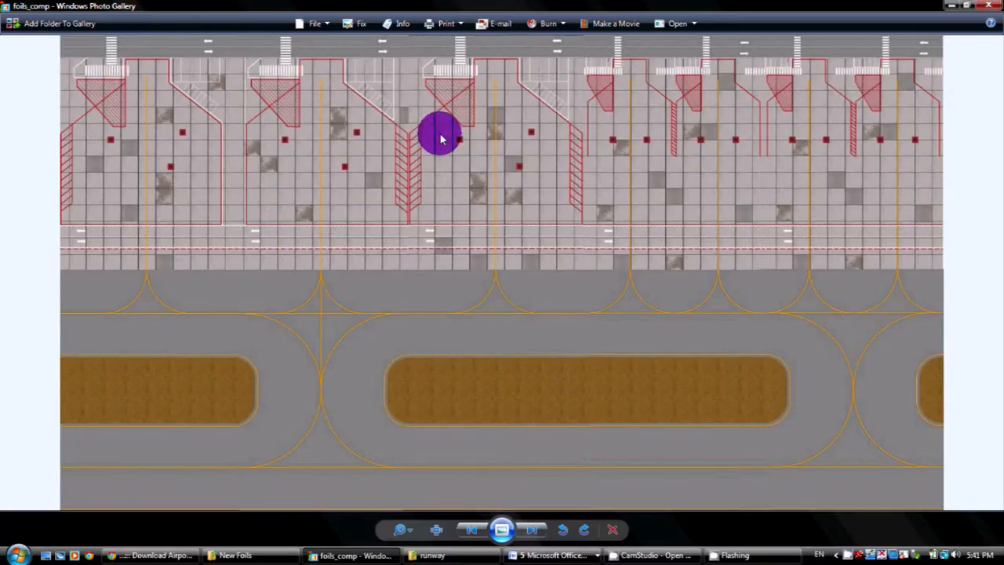
mouse_move(593, 149)
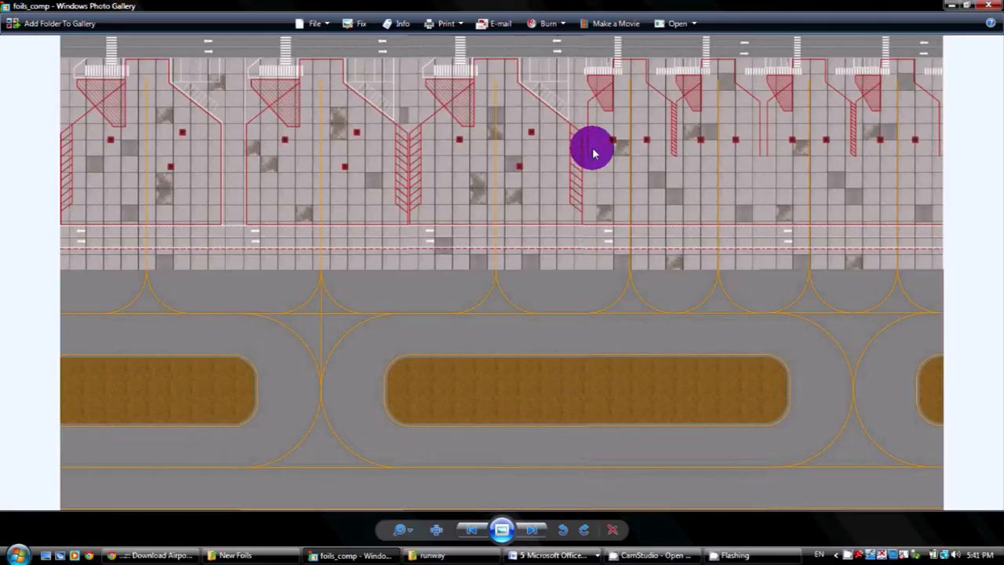
mouse_move(307, 322)
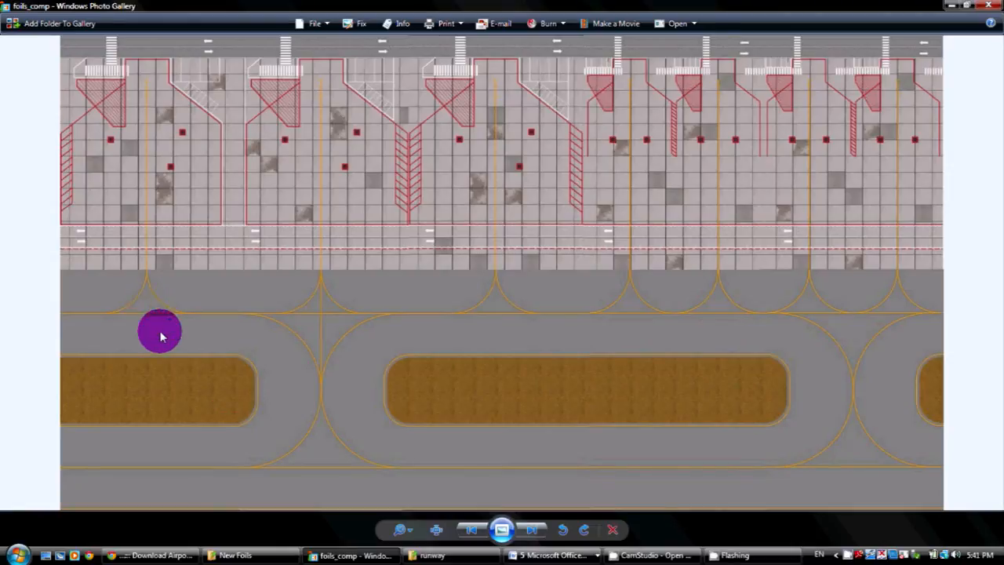
mouse_move(94, 31)
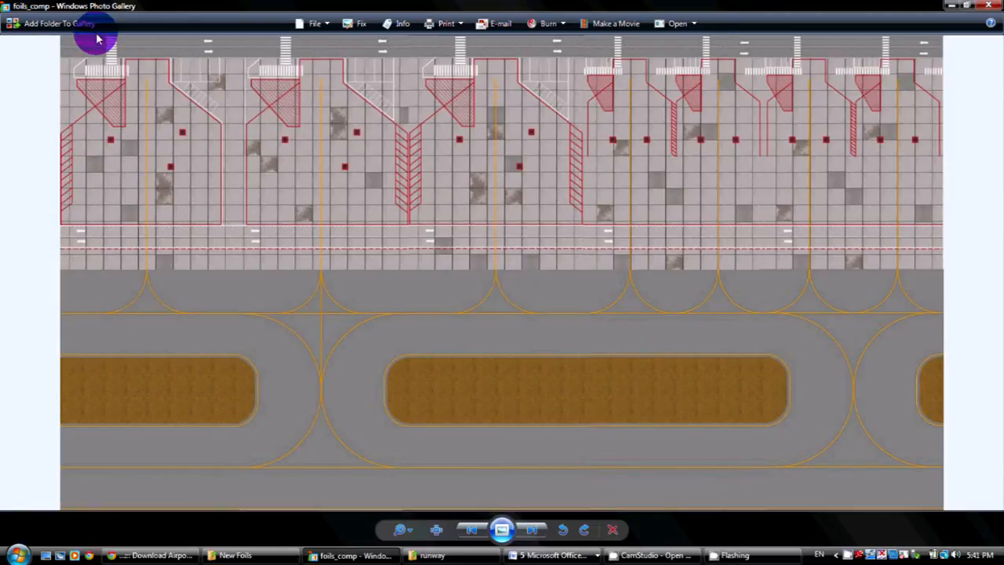
mouse_move(934, 41)
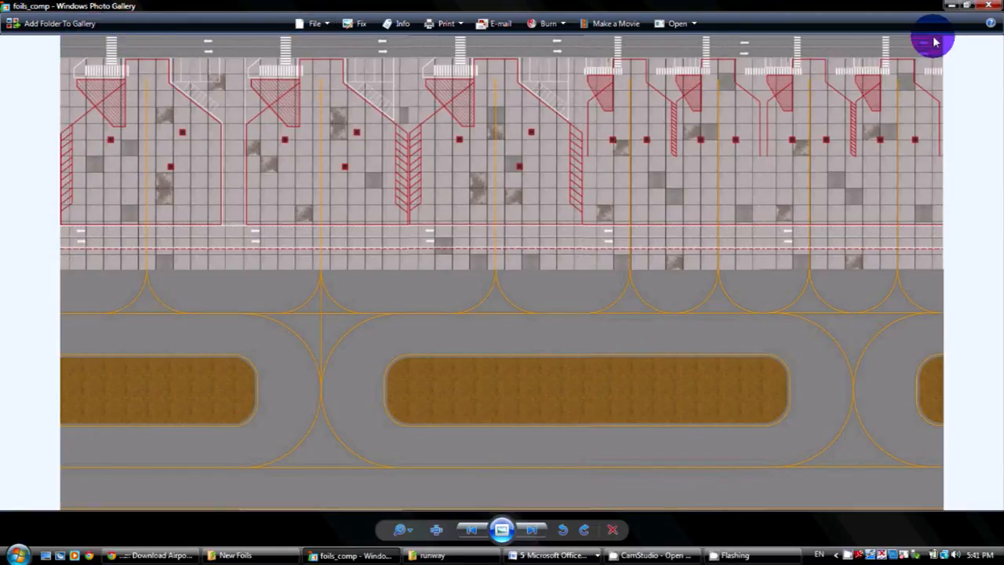
mouse_move(97, 41)
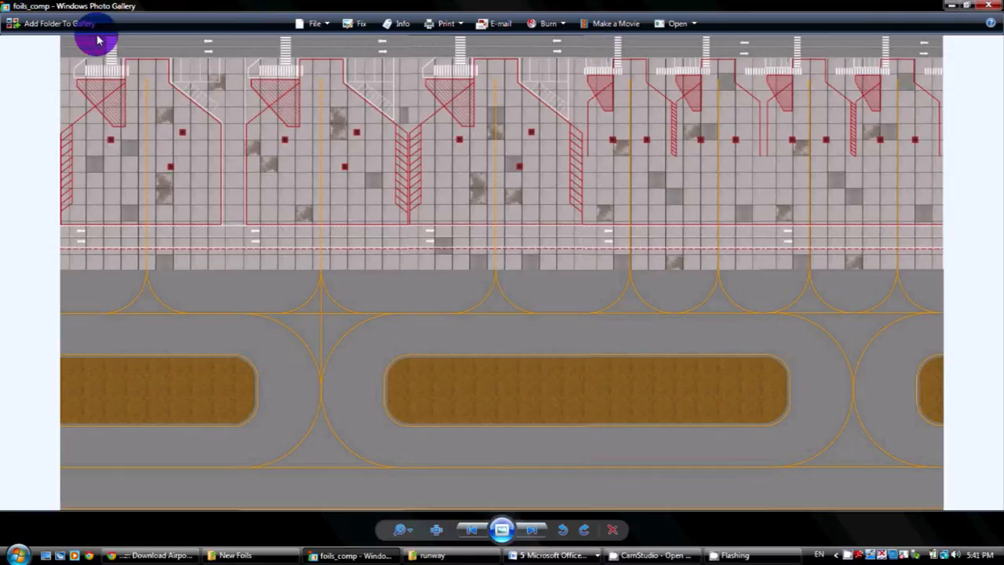
mouse_move(119, 112)
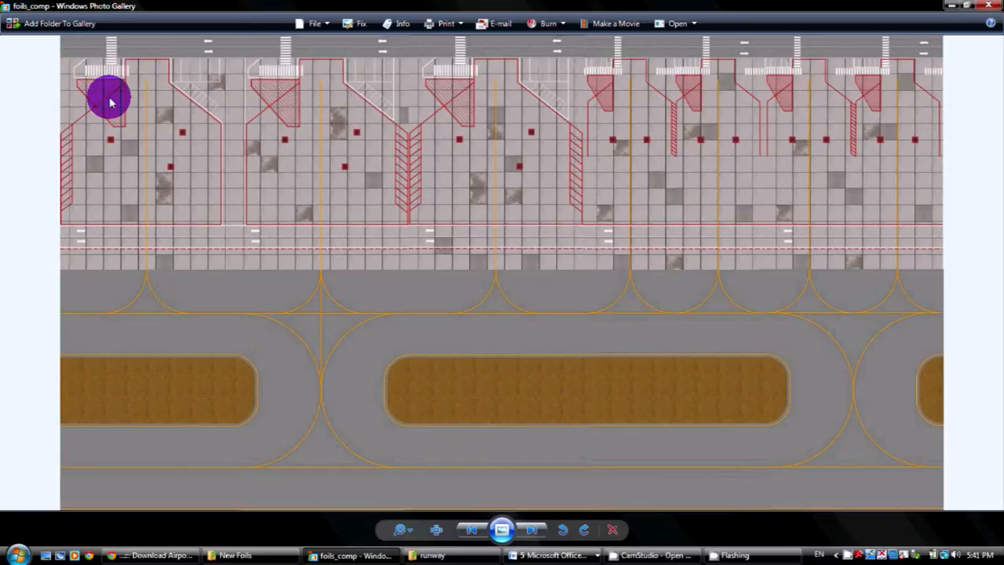
mouse_move(405, 171)
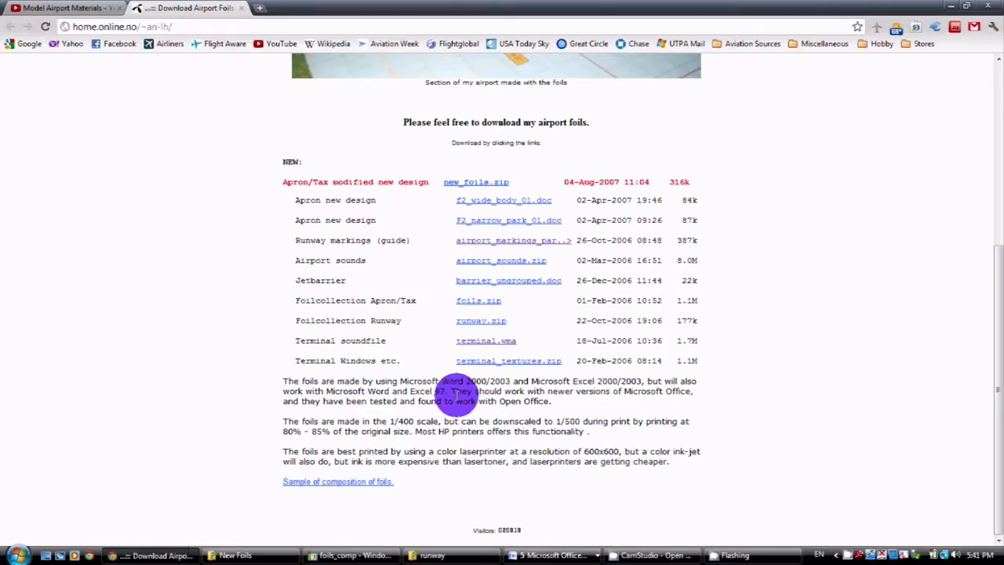
mouse_move(463, 368)
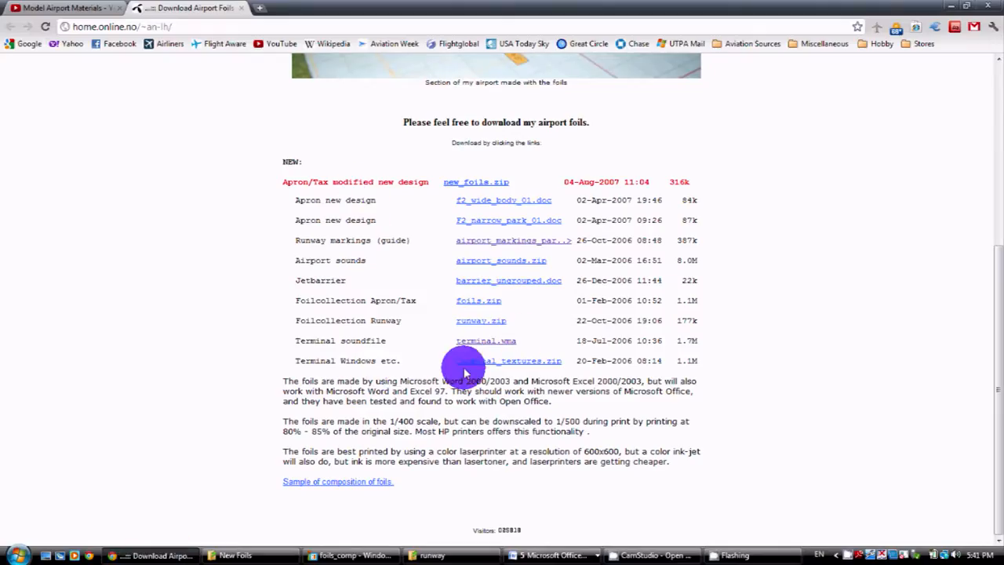
mouse_move(525, 359)
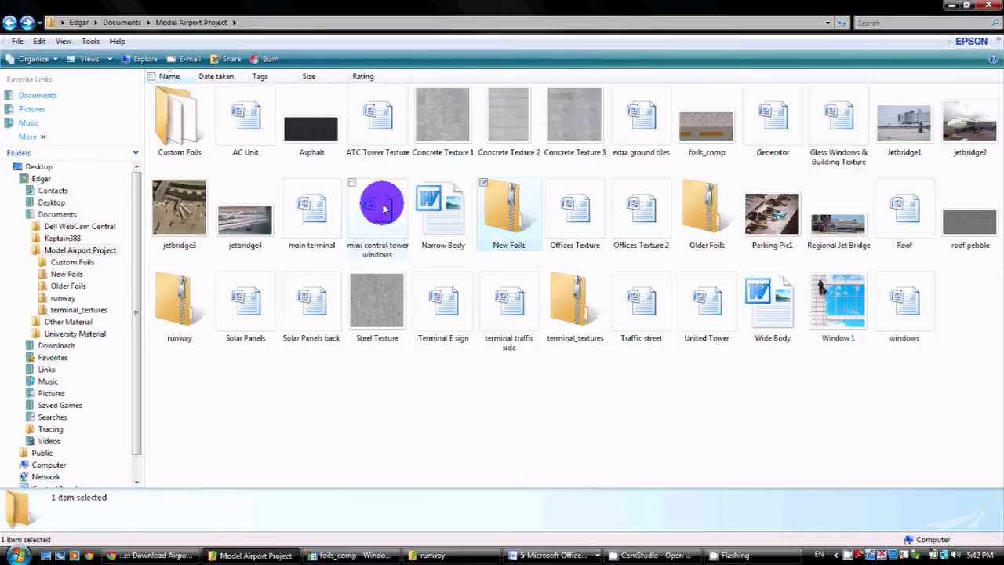
Enter the terminal_textures archive listing Terminal_building01 through 07
double_click(574, 301)
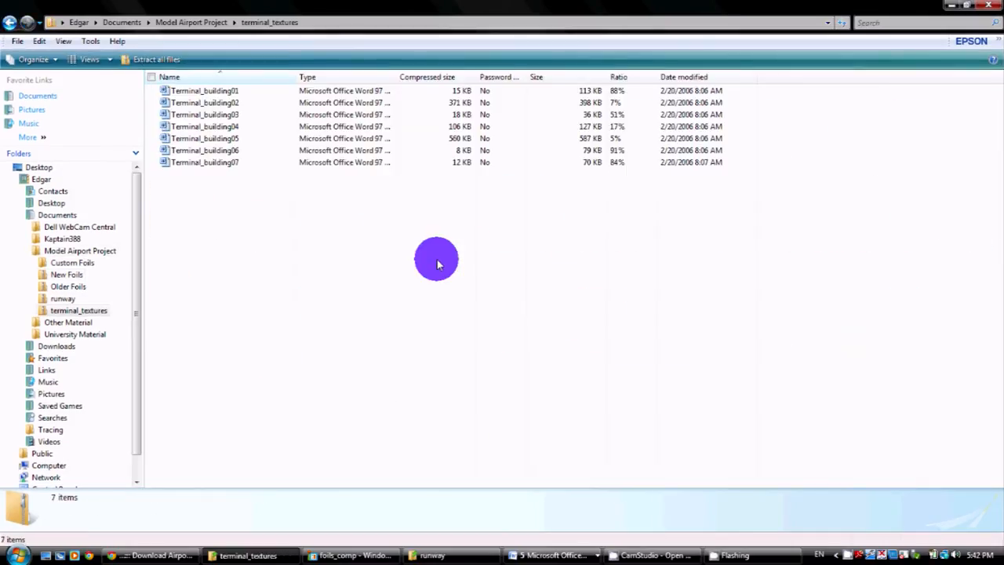
double_click(204, 151)
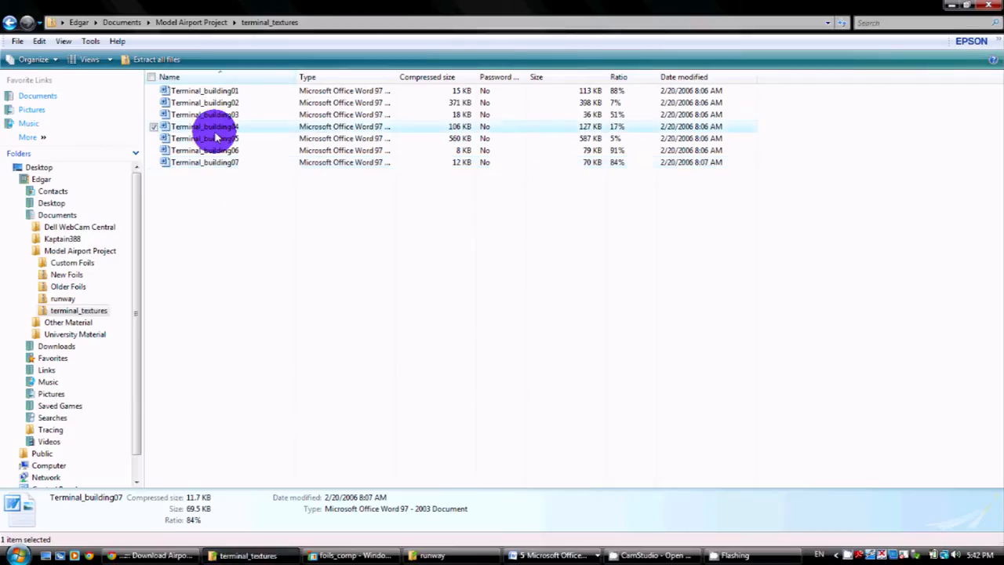
Open Terminal_building04 in Word to view its rows of dark window texture strips
double_click(204, 125)
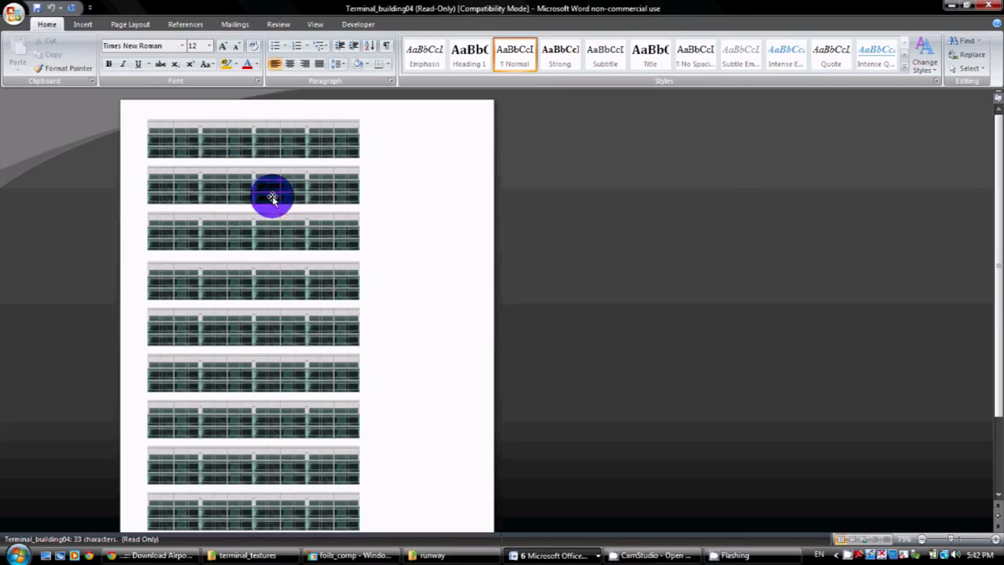
mouse_move(384, 263)
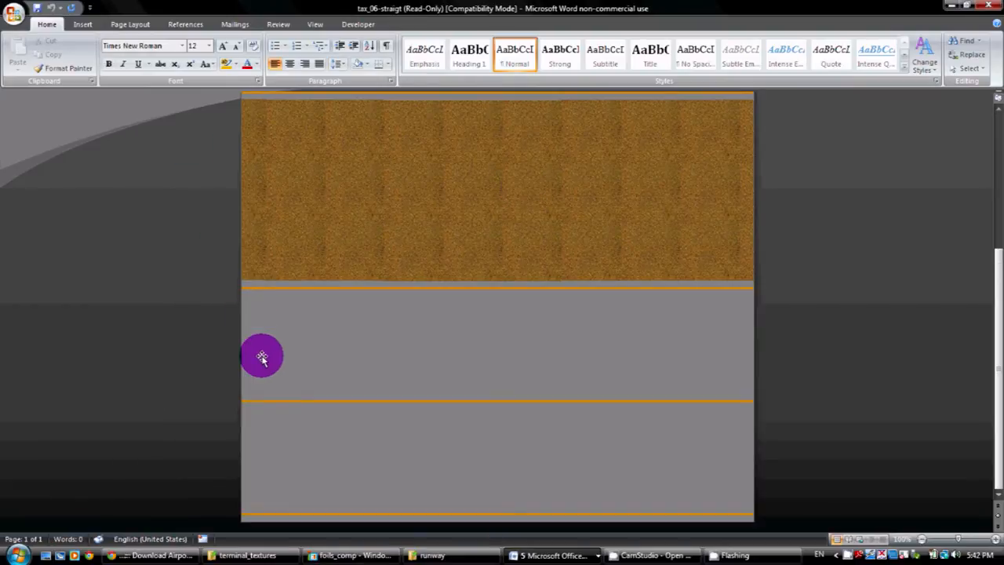
mouse_move(242, 117)
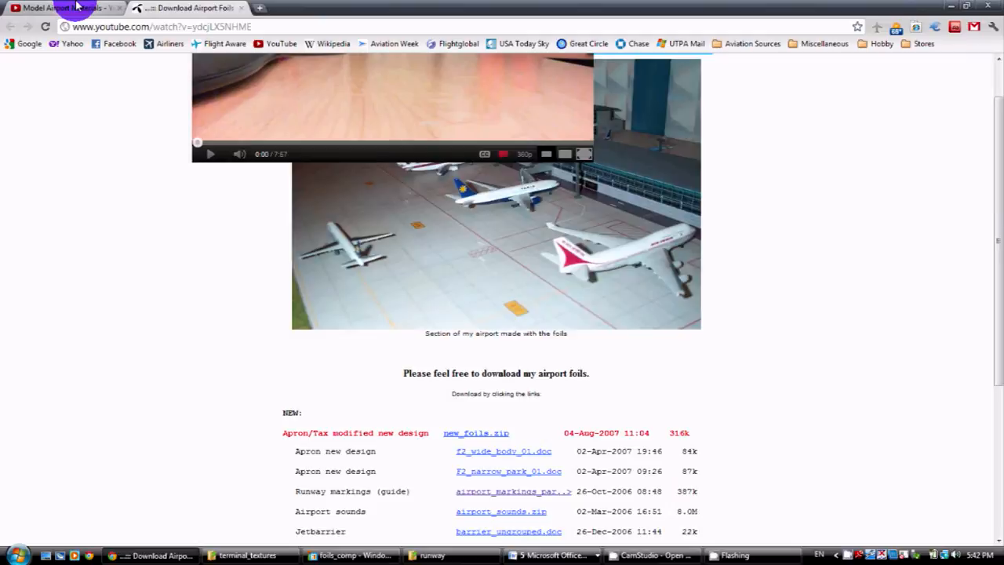
Return to the Model Airport Materials video and follow the home.online.no link in its description
left_click(59, 8)
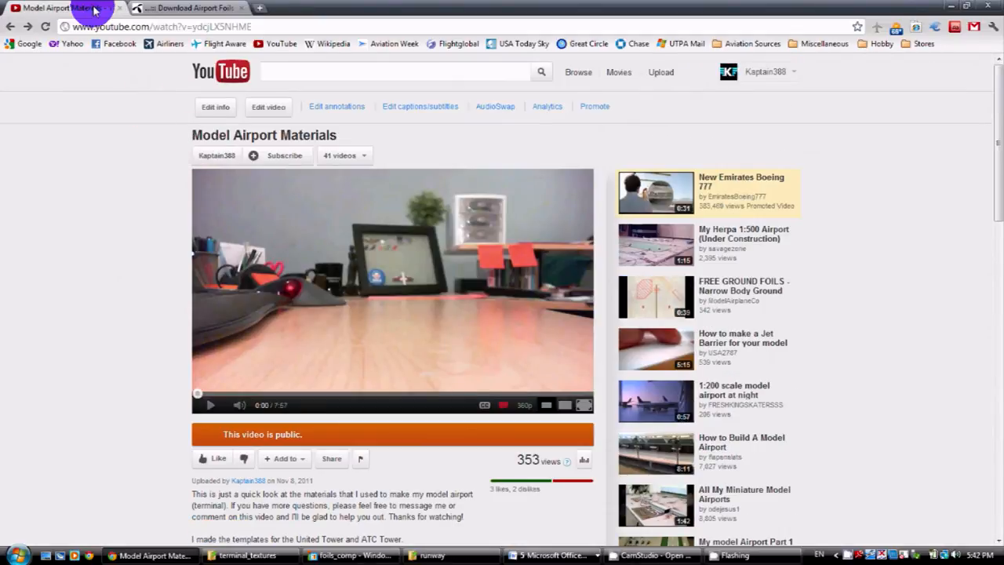
mouse_move(149, 232)
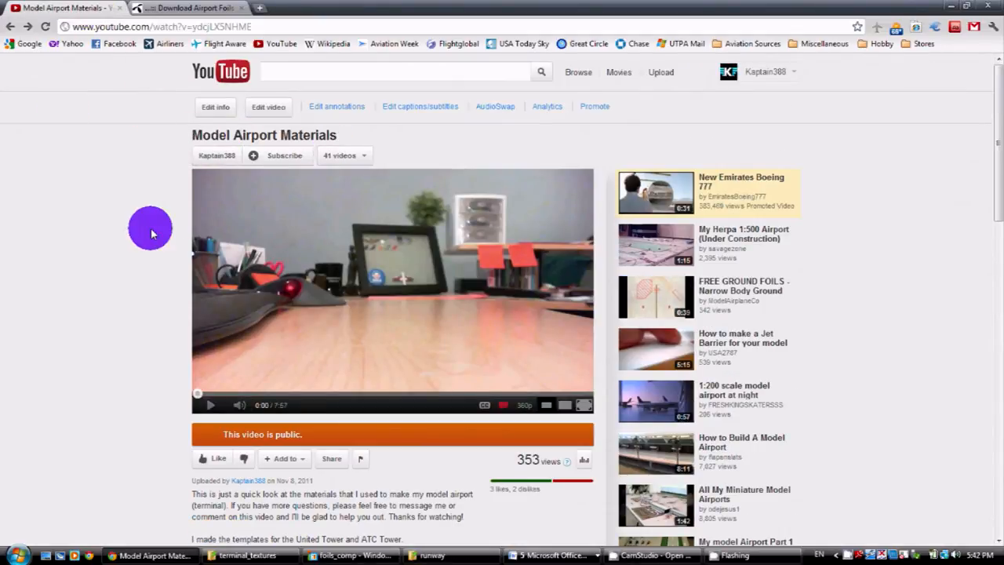
scroll("down", 3)
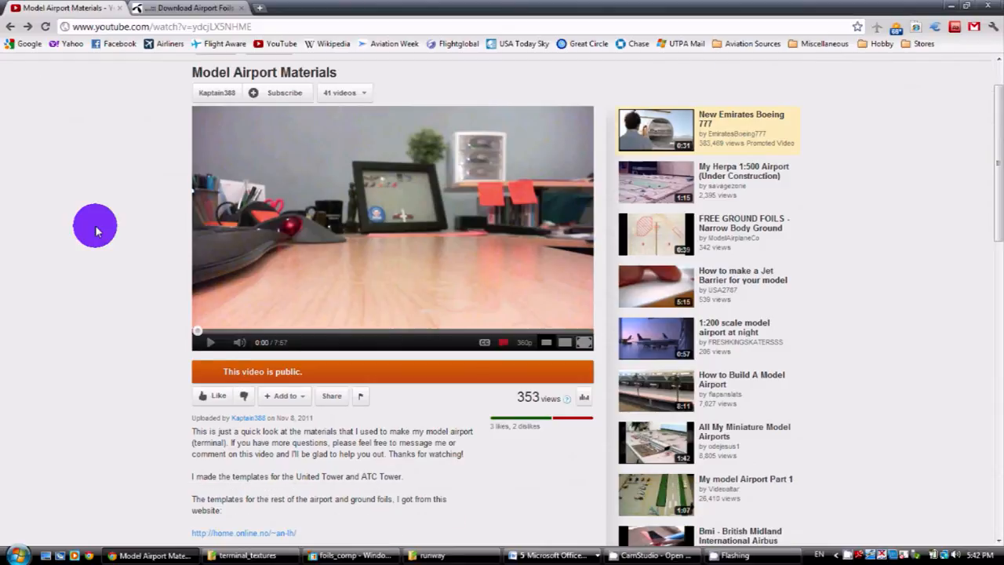
mouse_move(72, 239)
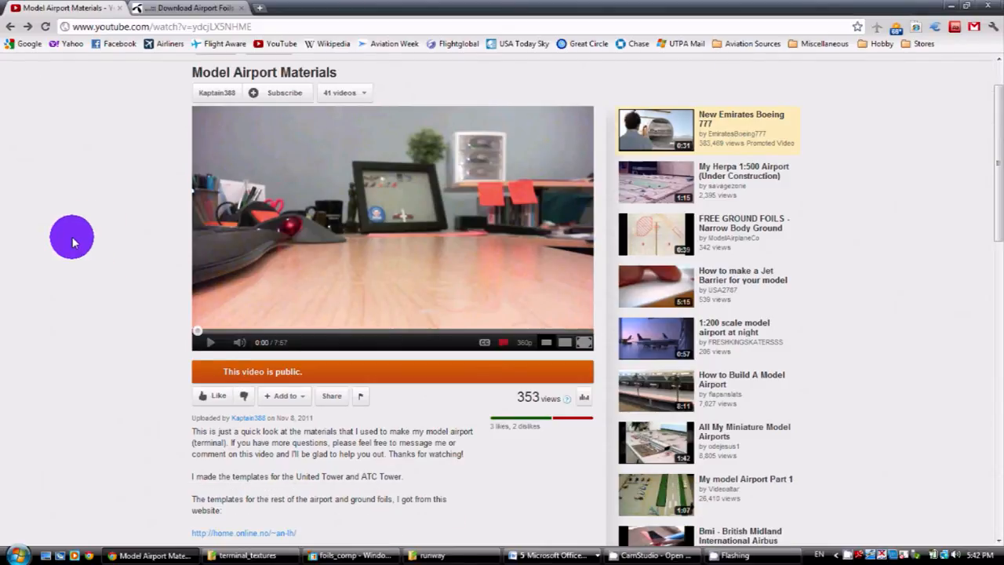
mouse_move(196, 291)
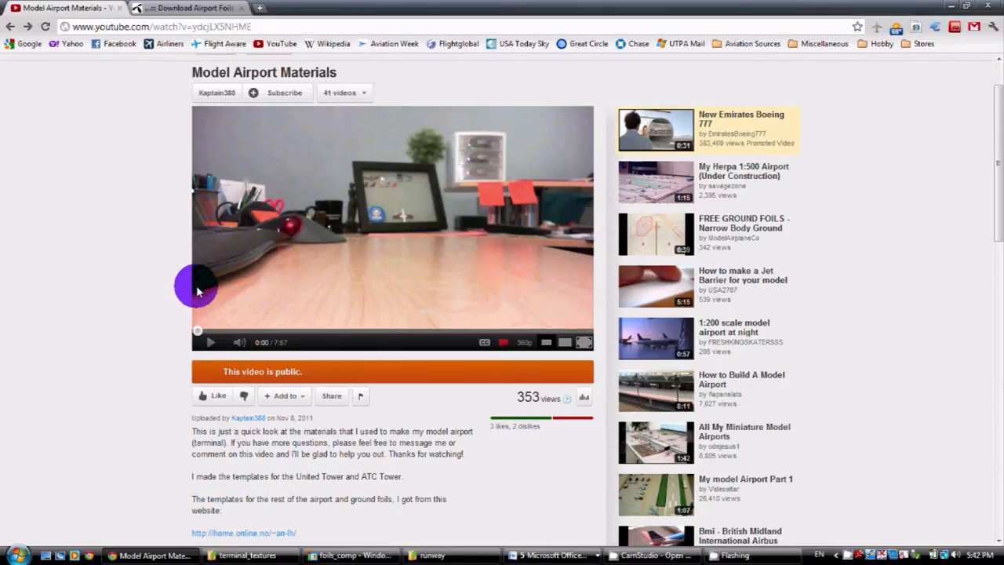
scroll("down", 3)
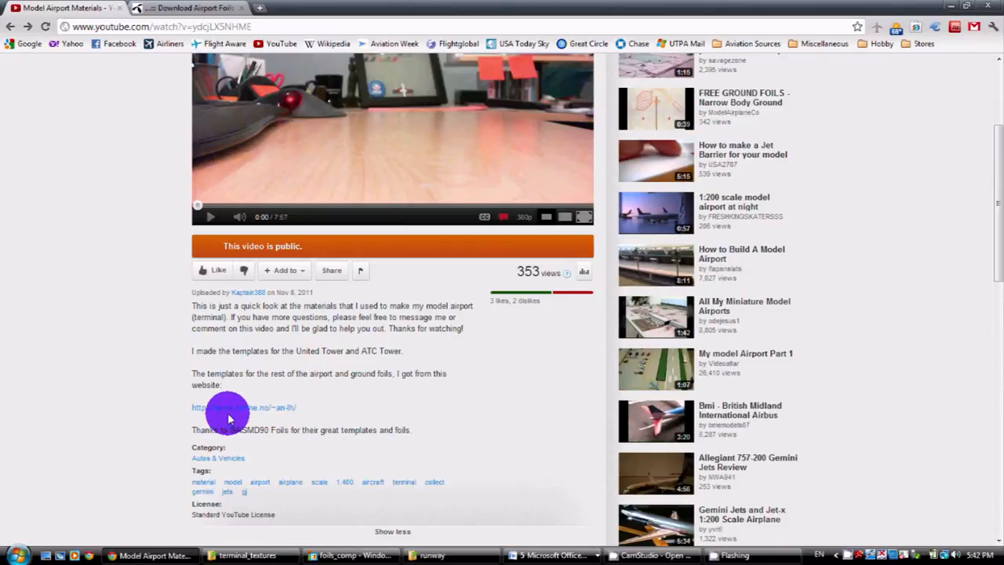
left_click(227, 407)
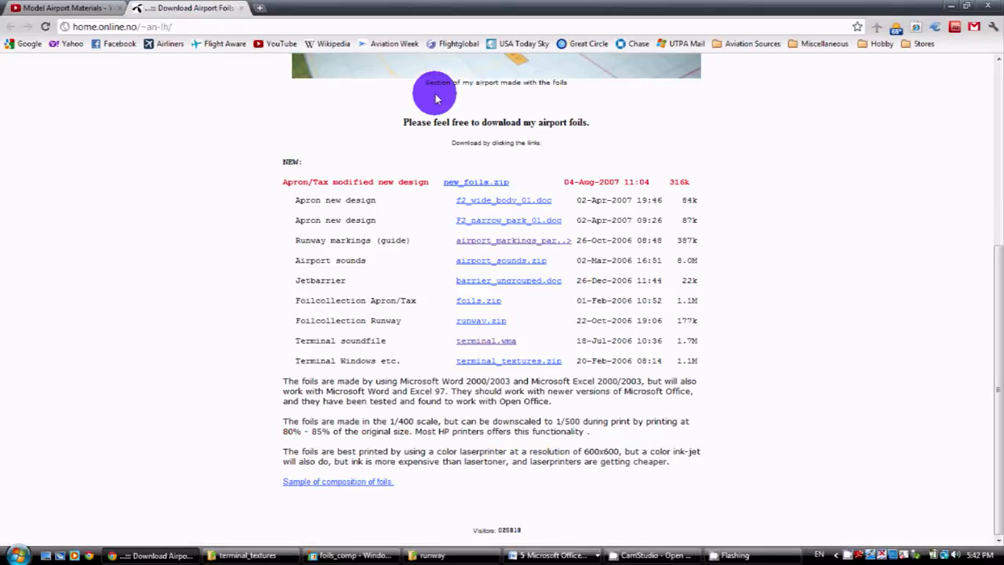
mouse_move(436, 361)
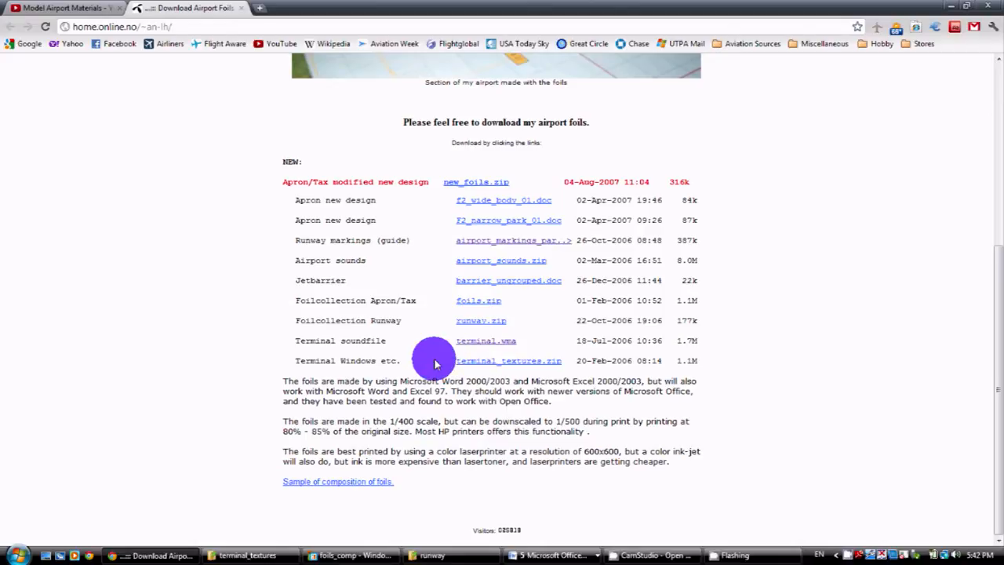
mouse_move(533, 373)
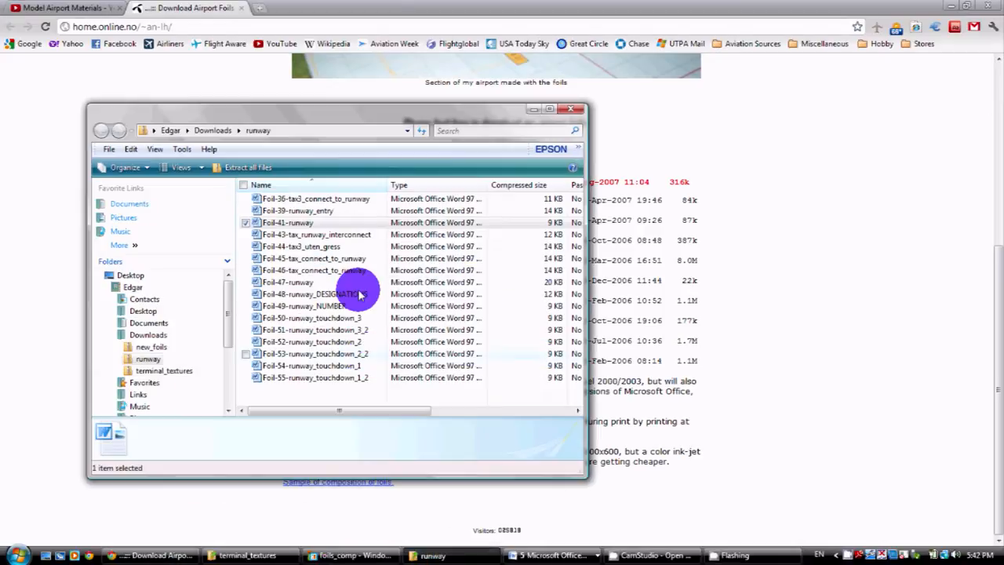
Enter the downloaded runway folder and view Foil-53-runway_touchdown_2_2 in Word
double_click(306, 305)
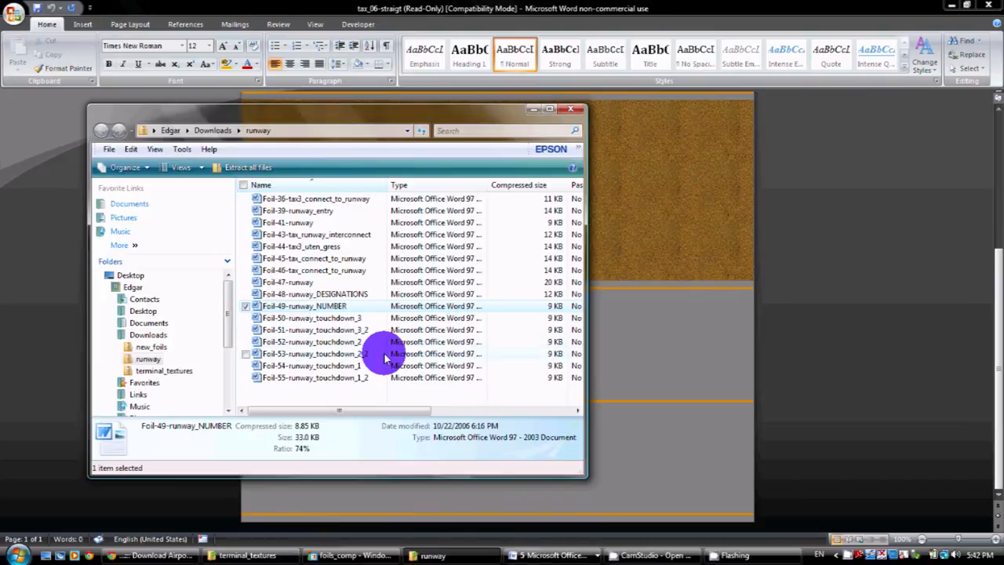
double_click(314, 353)
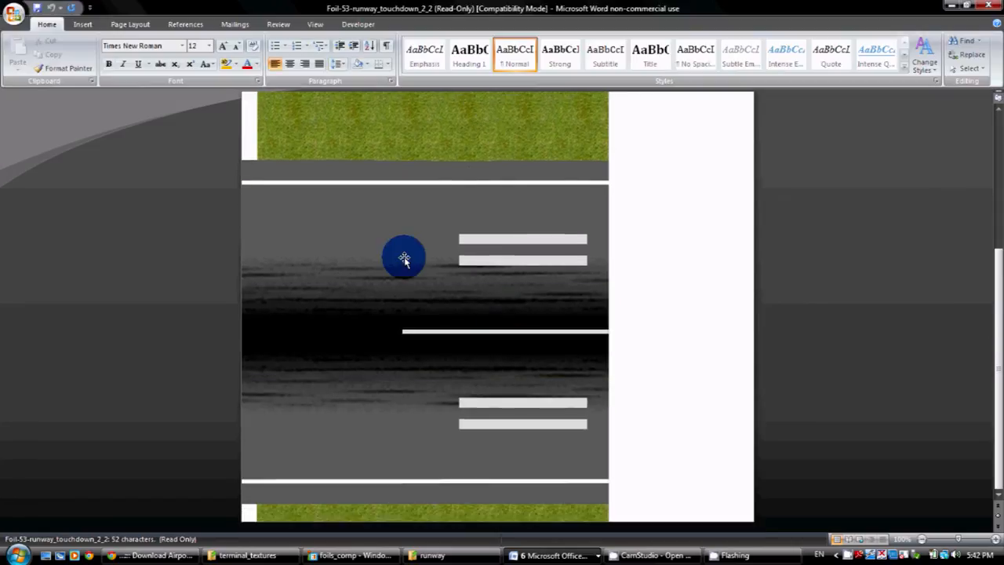
scroll("up", 3)
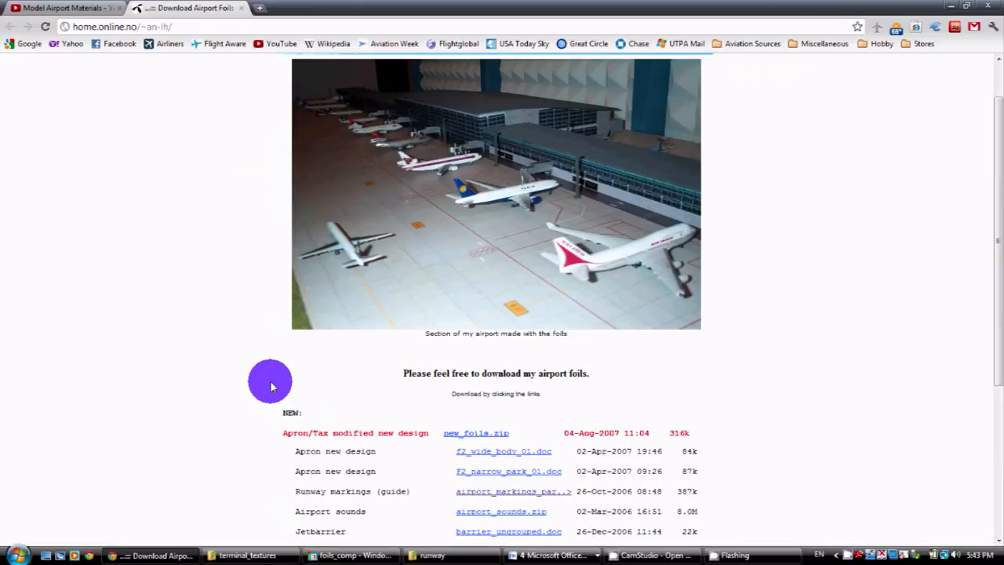
Look over the foil download list again, scroll back to the title banner, and list the open Word documents
scroll("down", 3)
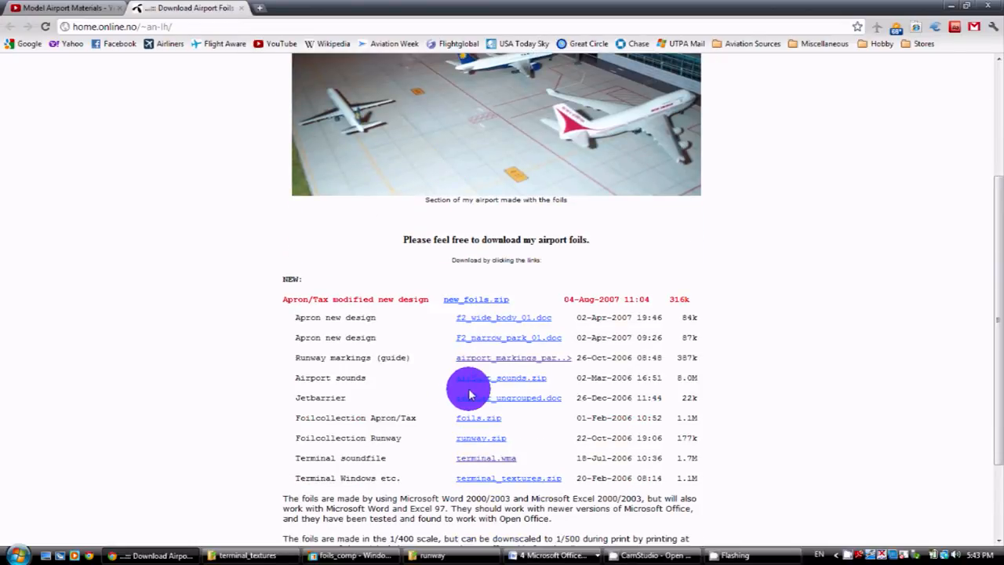
mouse_move(442, 397)
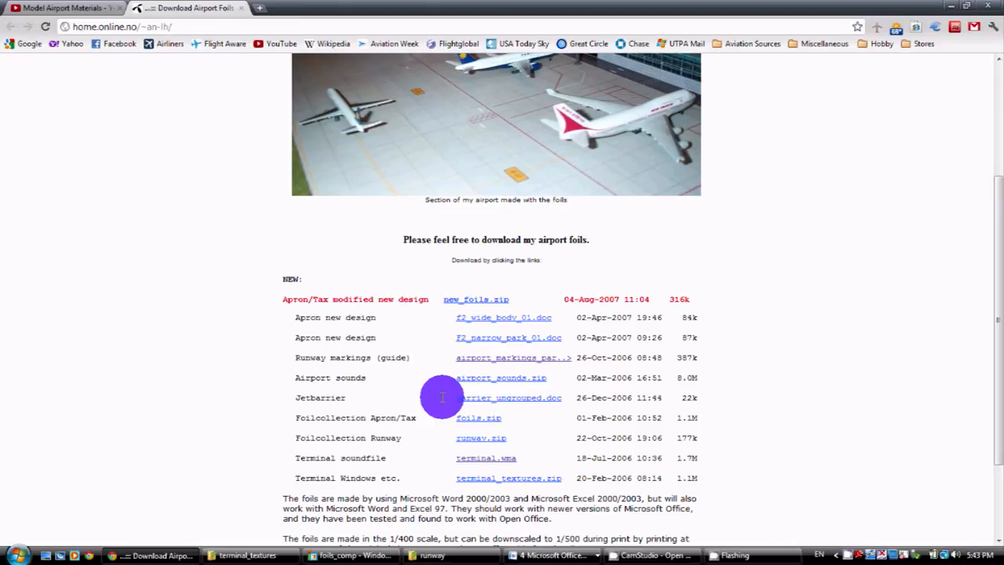
mouse_move(421, 301)
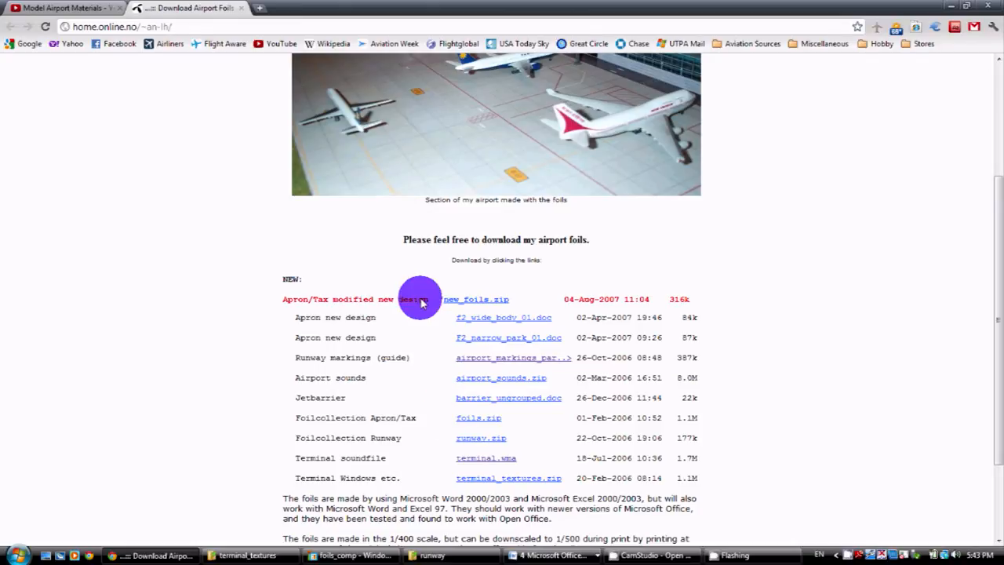
mouse_move(465, 385)
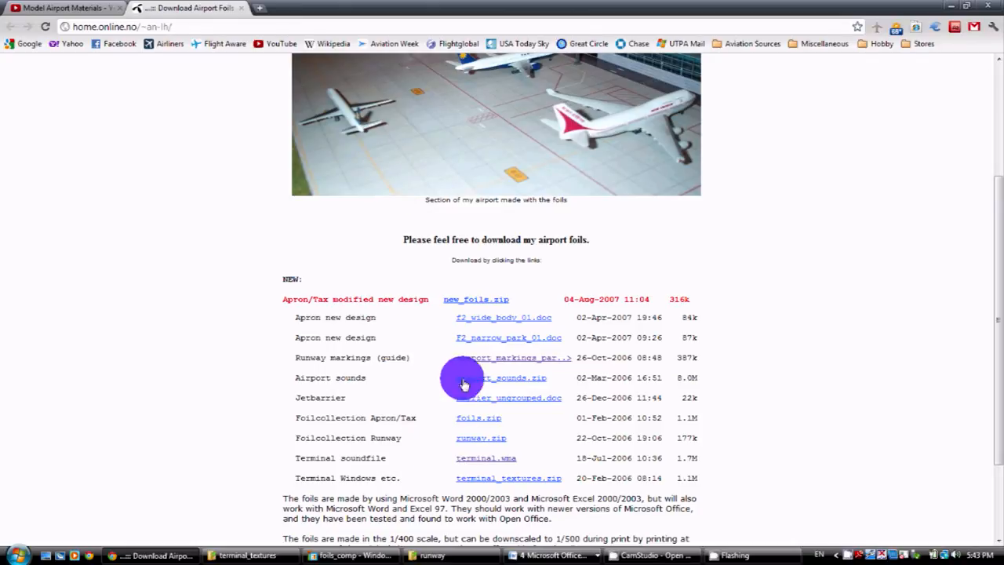
scroll("up", 3)
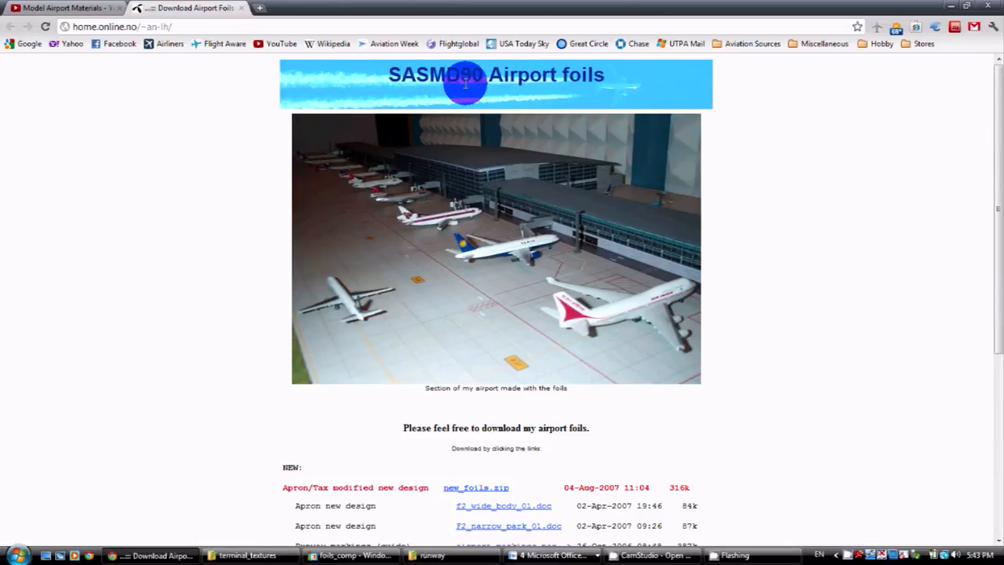
mouse_move(744, 260)
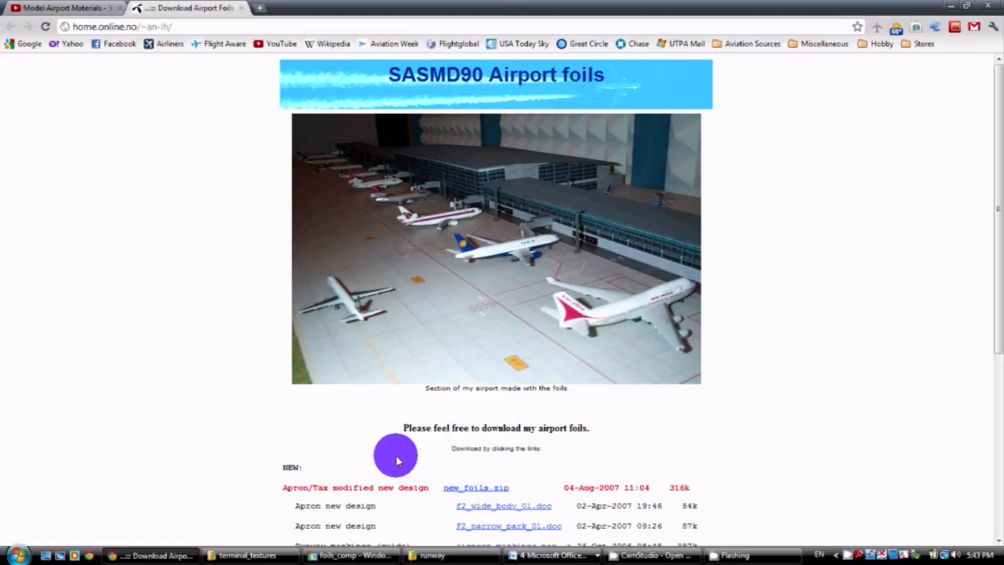
left_click(552, 555)
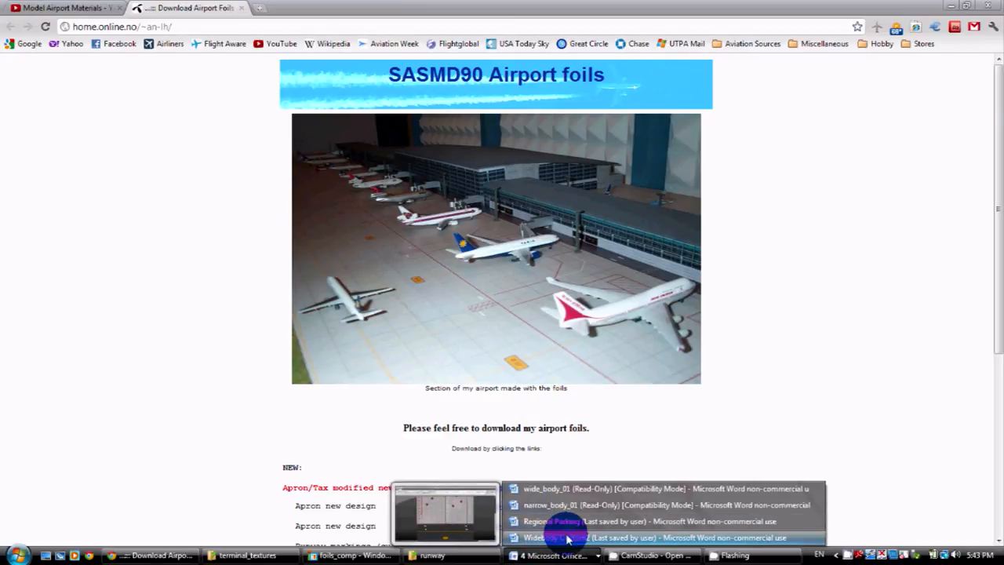
mouse_move(552, 488)
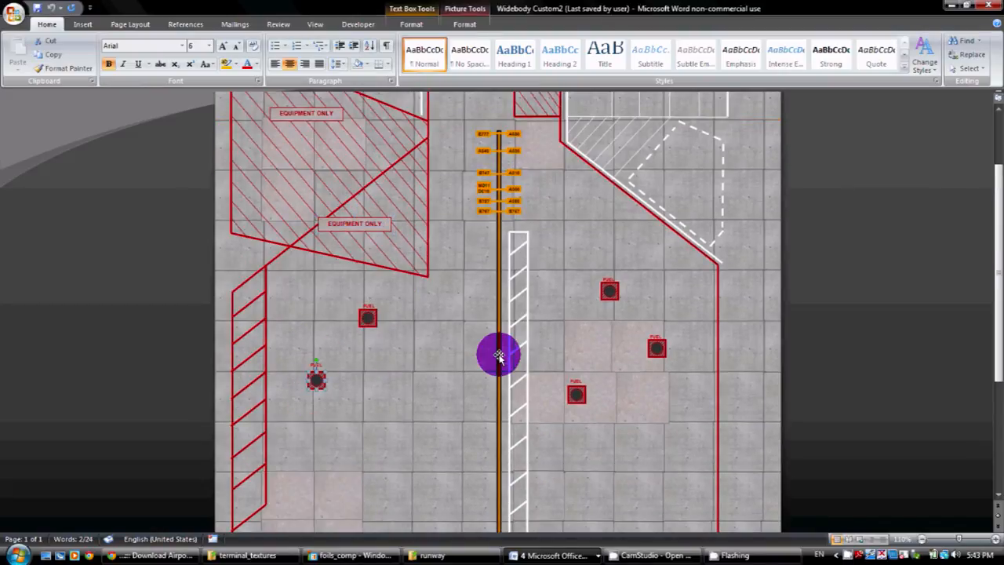
Adjust the fuel marker text boxes on the Widebody Custom2 foil, then bring up the Regional Parking foil
left_click_drag(498, 354, 611, 279)
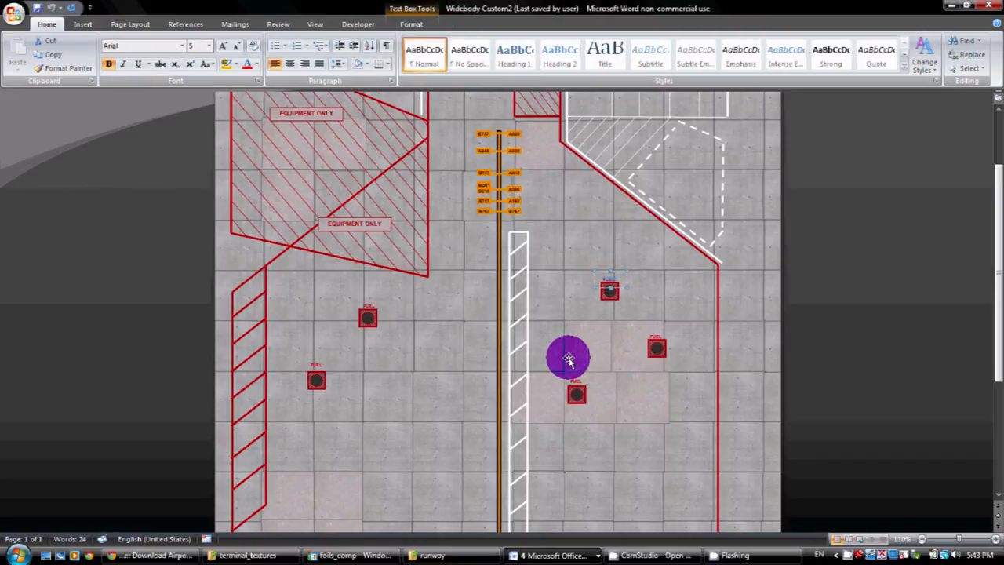
left_click_drag(568, 357, 532, 267)
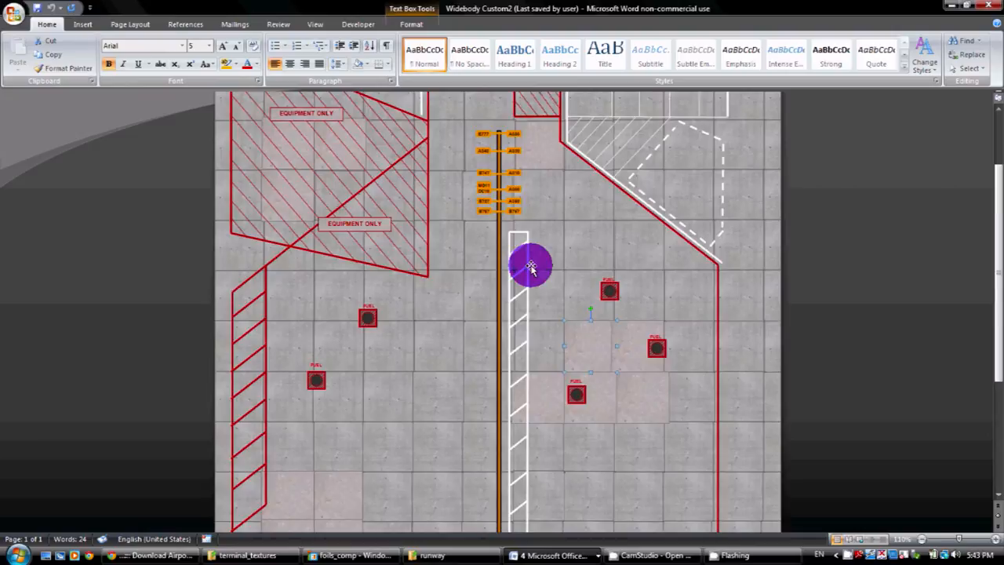
scroll("down", 3)
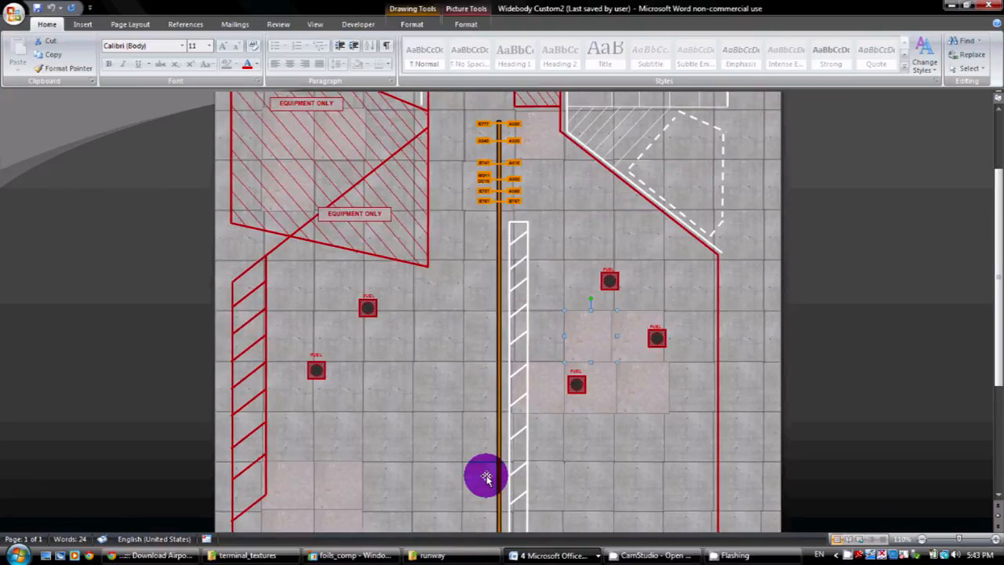
left_click(557, 555)
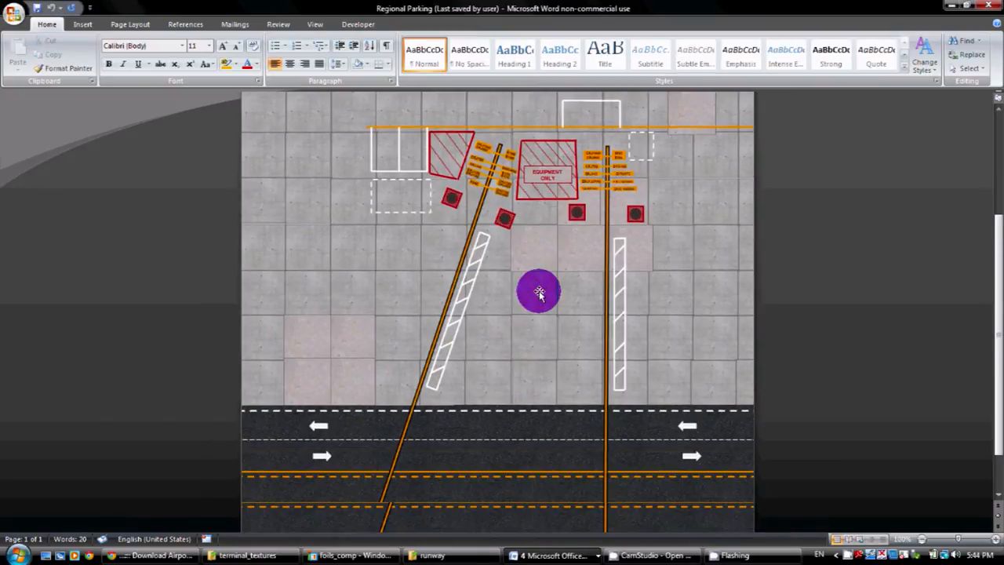
Scroll to stands E 05 and E 06 on the Regional Parking foil, then return to the foils_comp composite
scroll("down", 3)
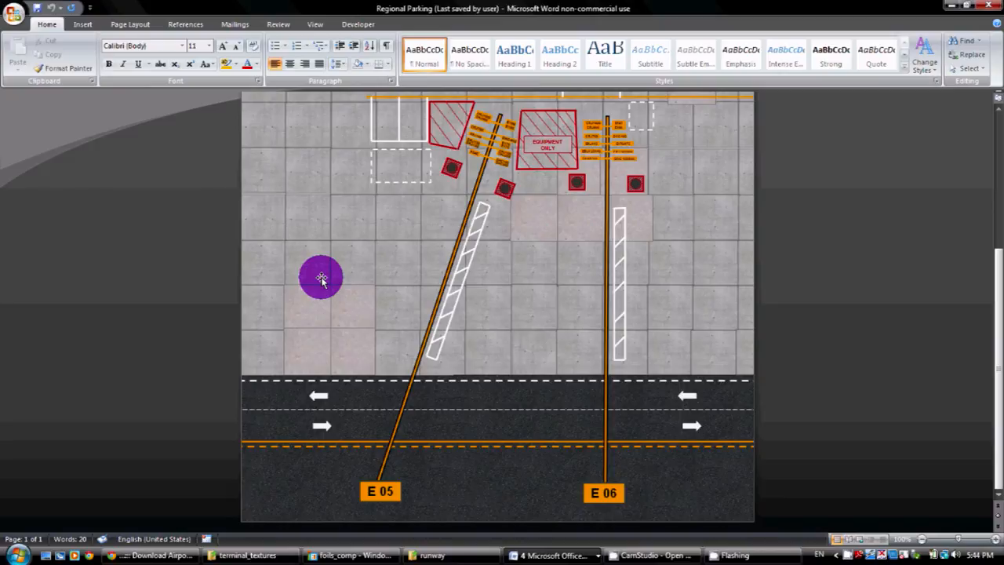
left_click(348, 555)
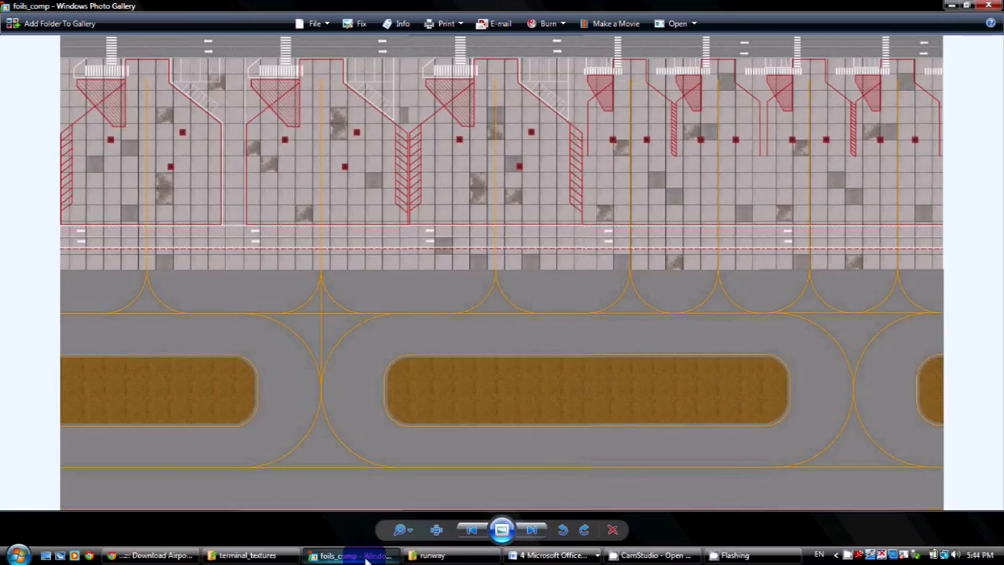
mouse_move(353, 556)
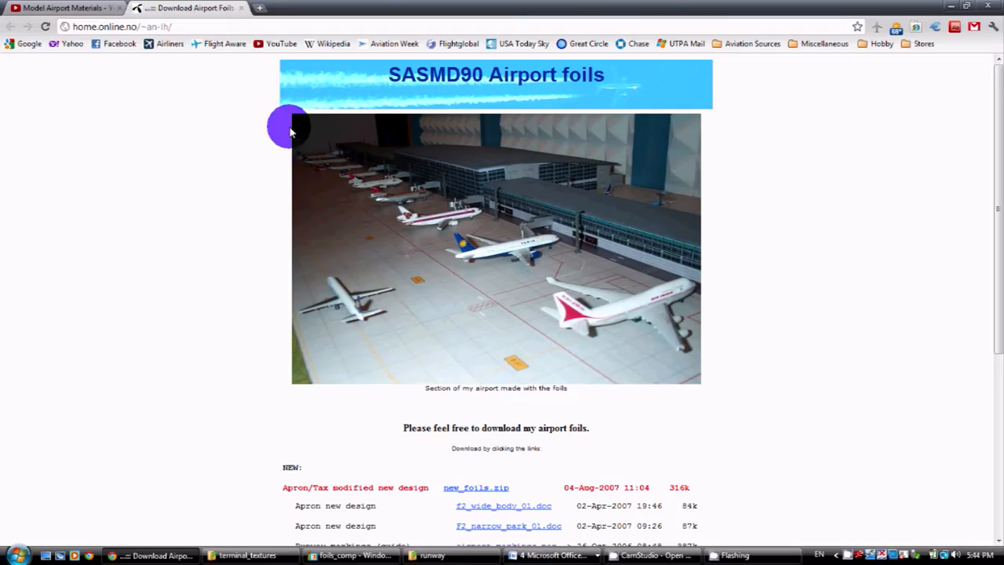
mouse_move(579, 96)
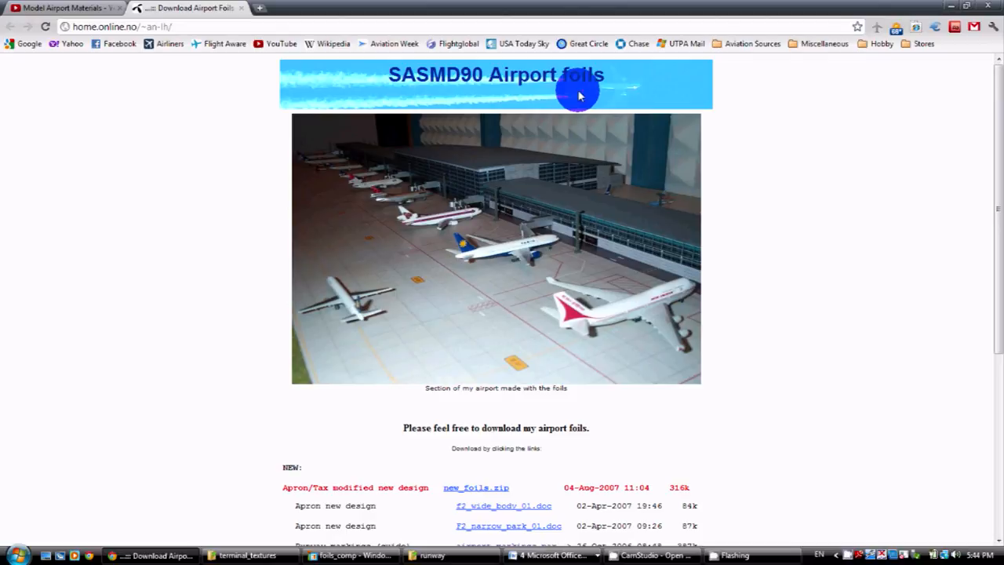
mouse_move(800, 244)
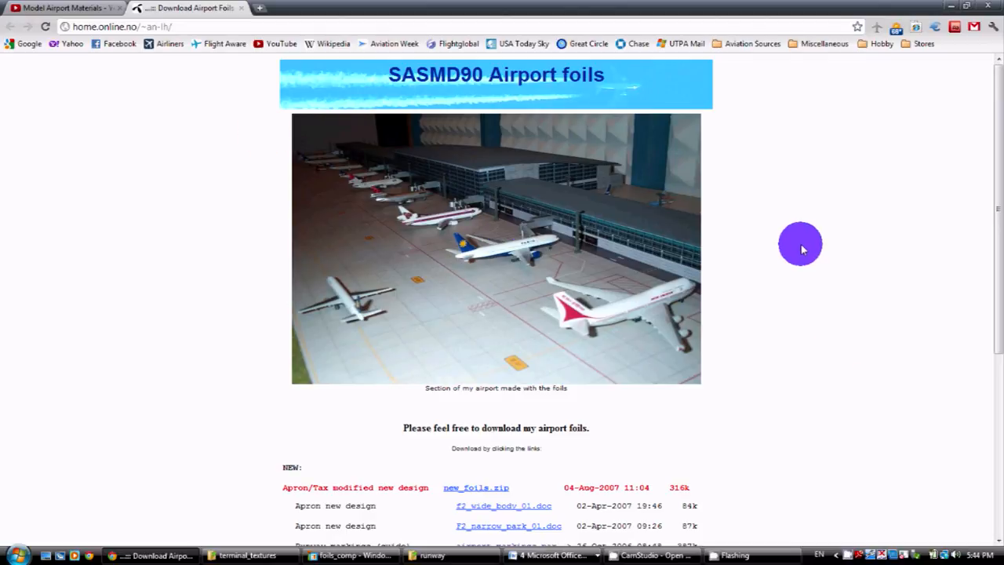
mouse_move(304, 201)
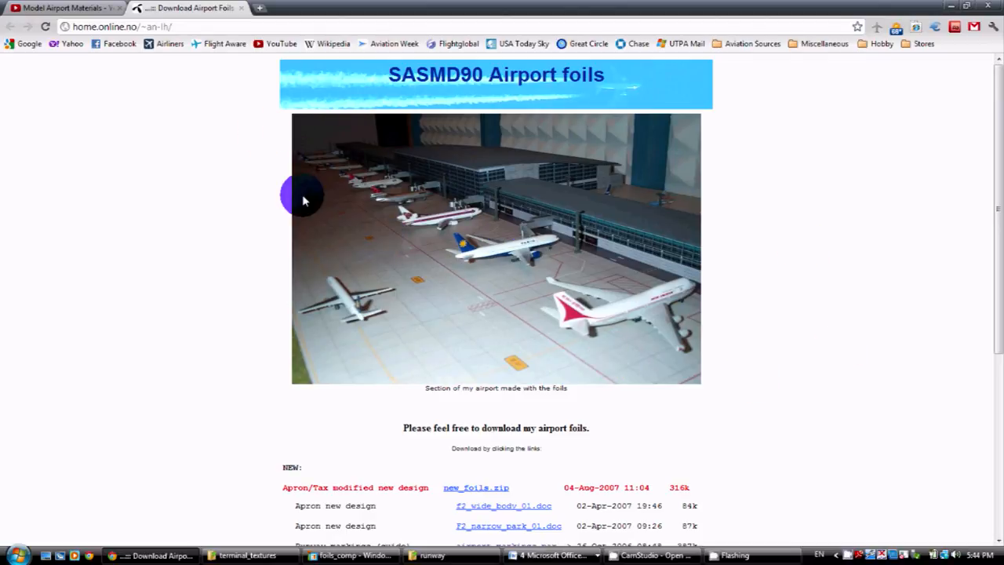
mouse_move(651, 261)
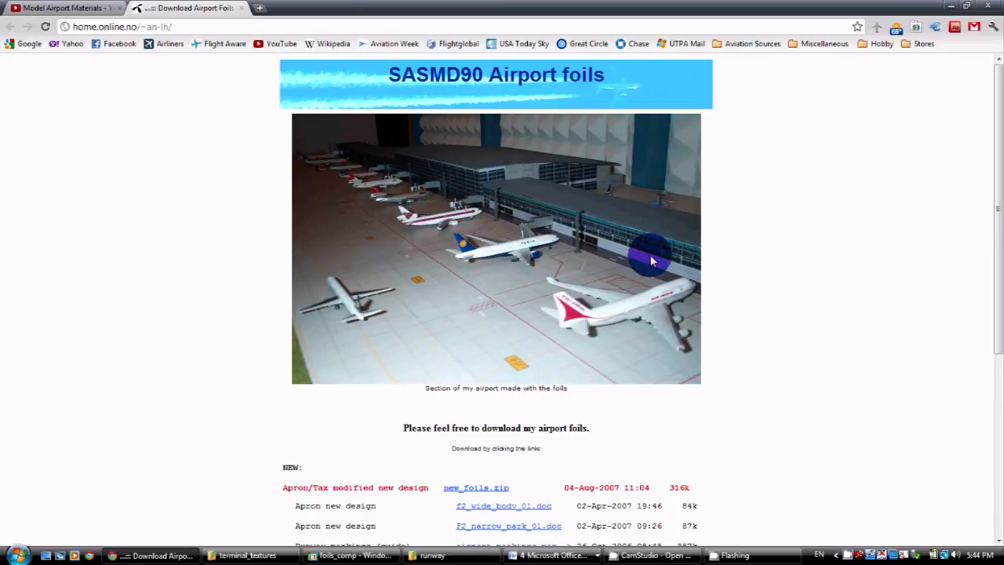
mouse_move(536, 248)
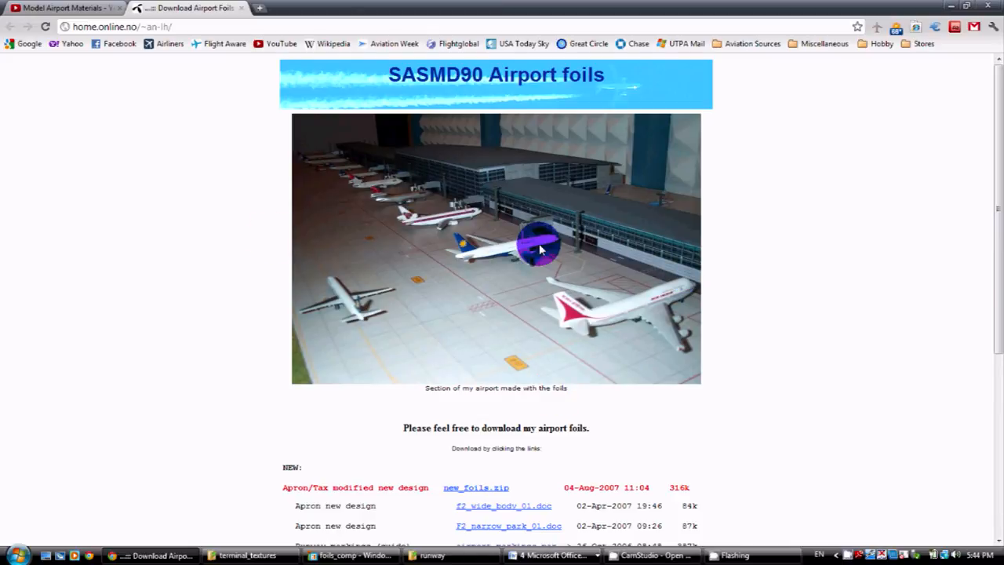
scroll("down", 3)
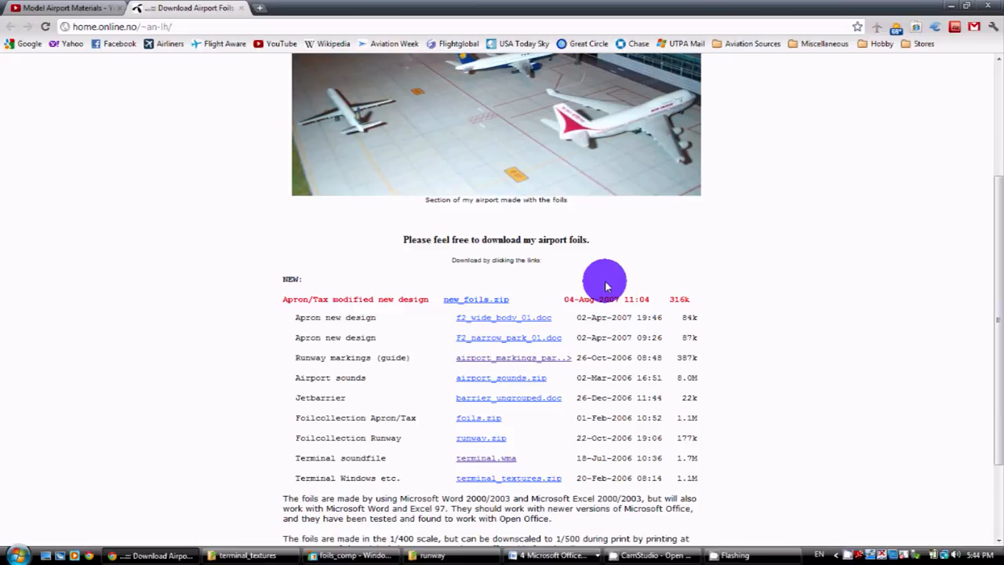
scroll("up", 3)
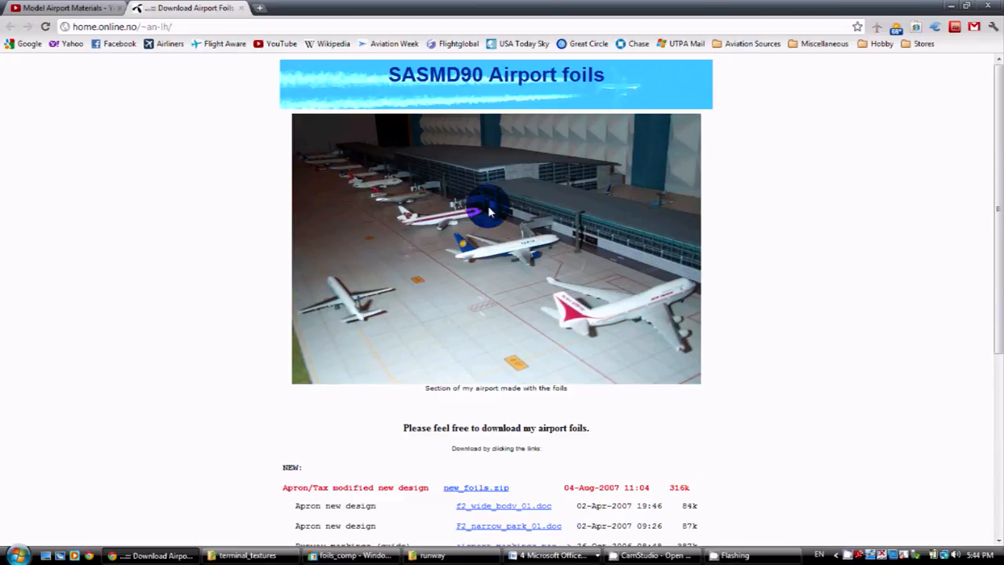
scroll("down", 3)
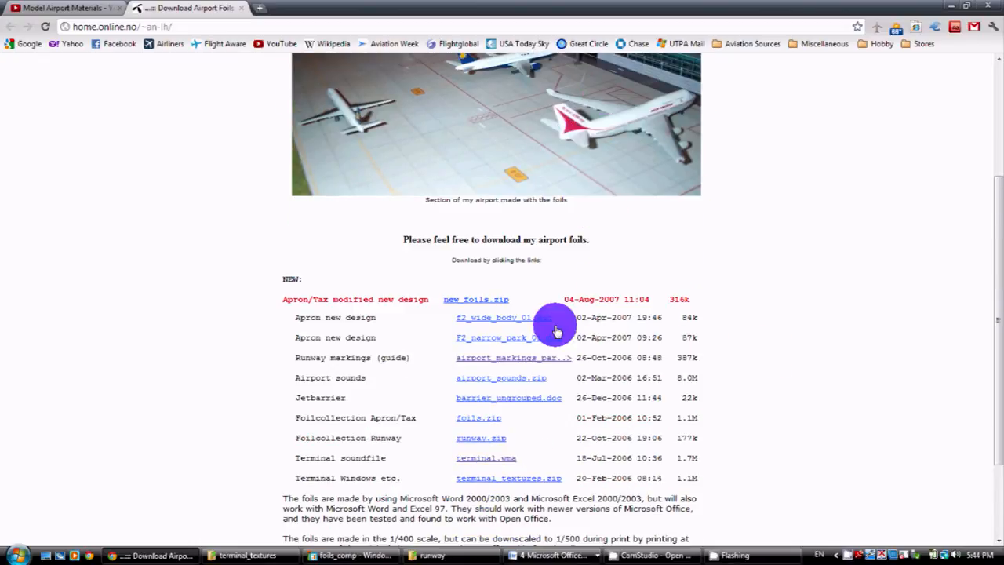
mouse_move(380, 385)
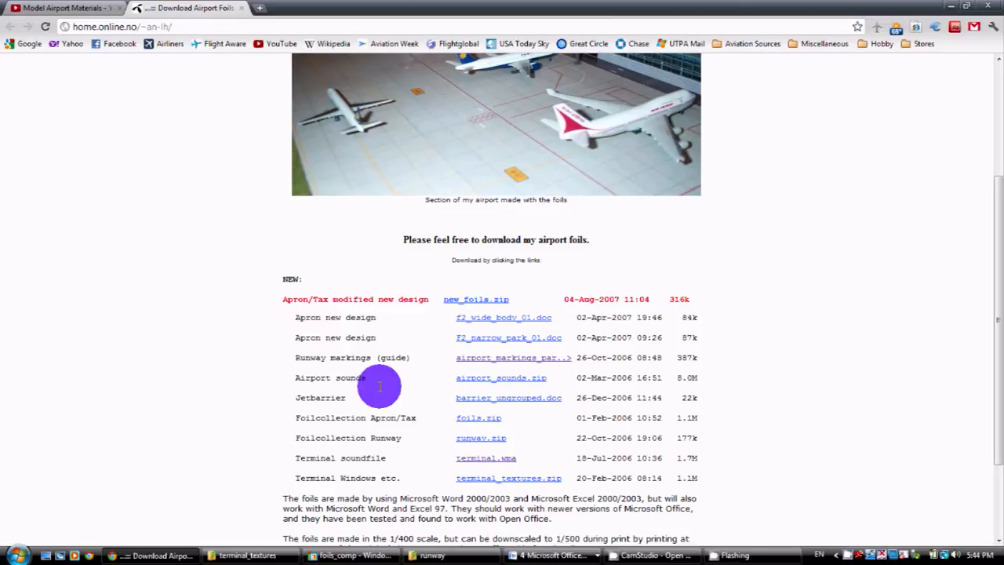
scroll("down", 3)
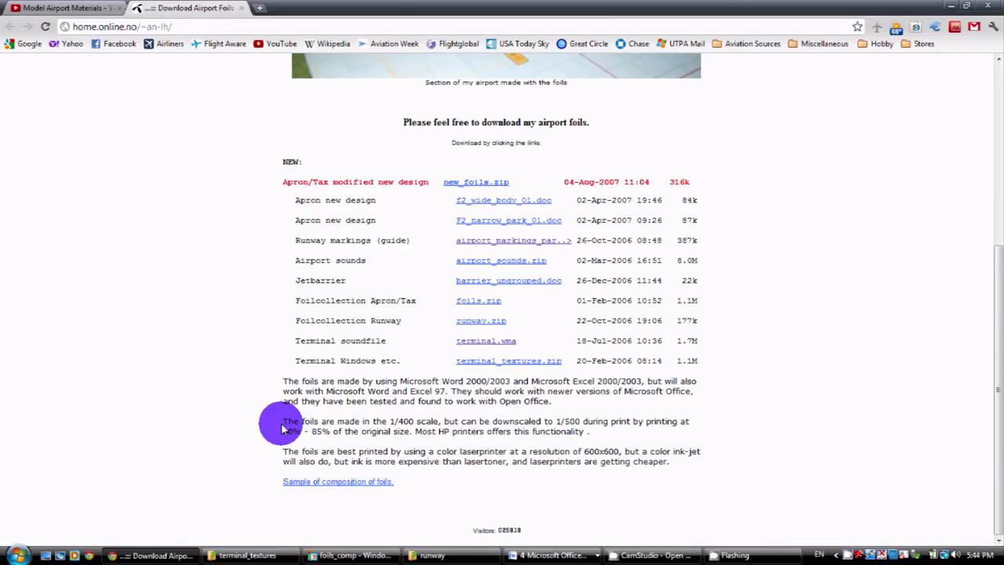
scroll("up", 3)
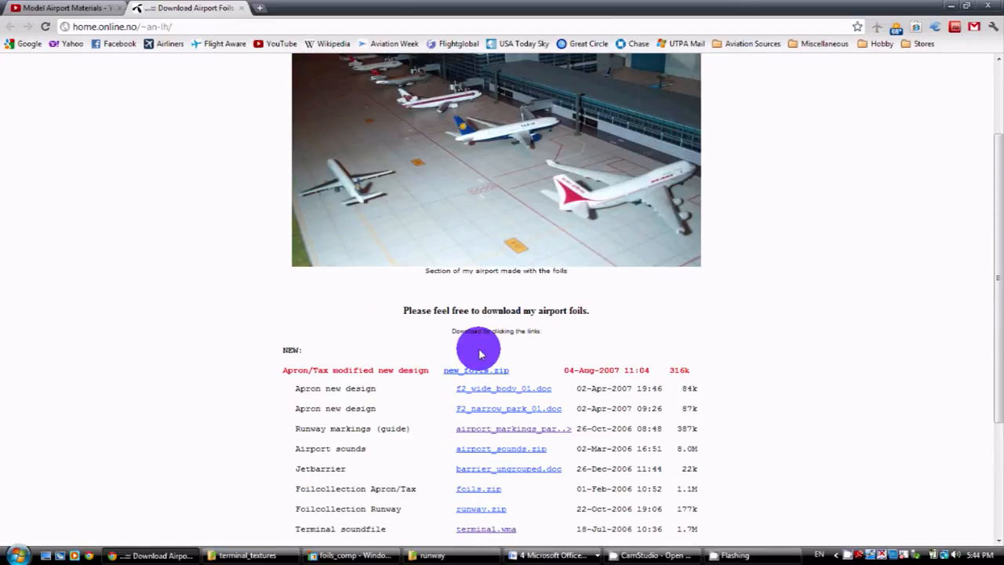
scroll("up", 3)
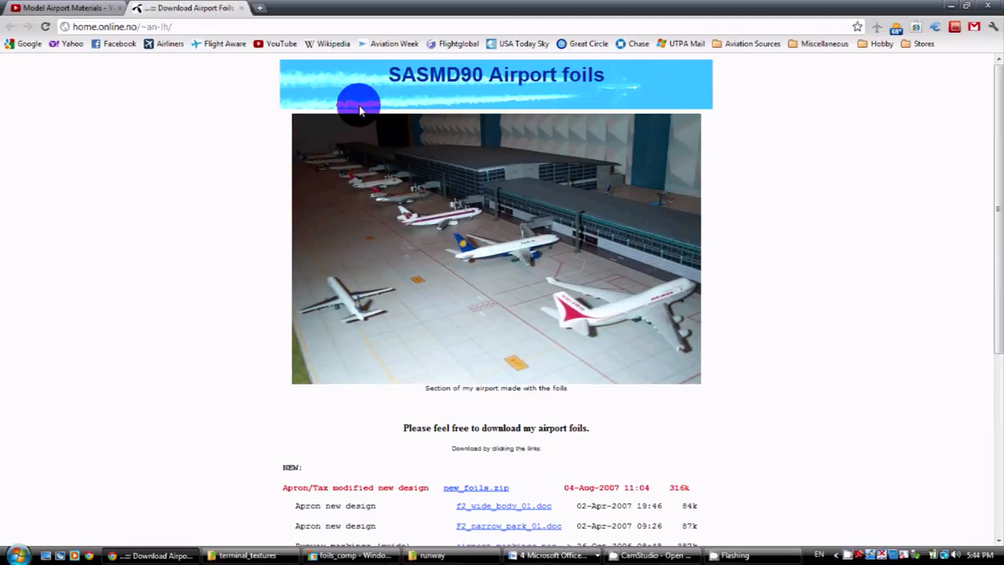
mouse_move(207, 252)
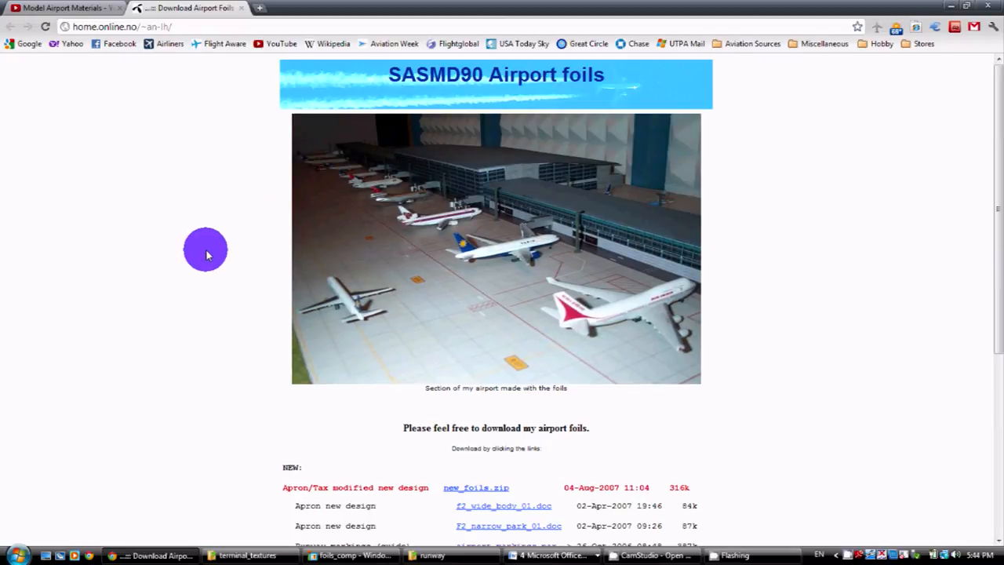
mouse_move(3, 404)
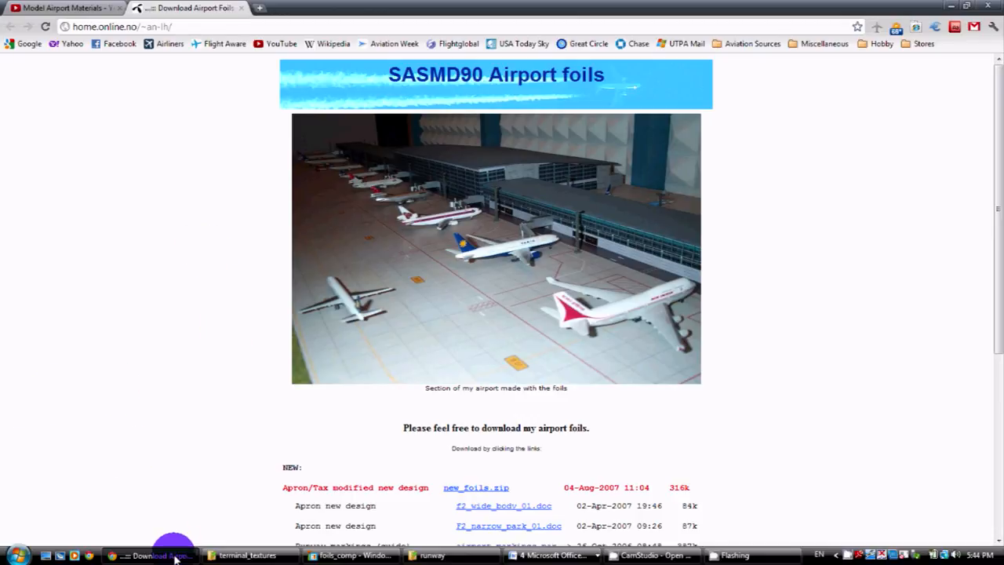
mouse_move(414, 433)
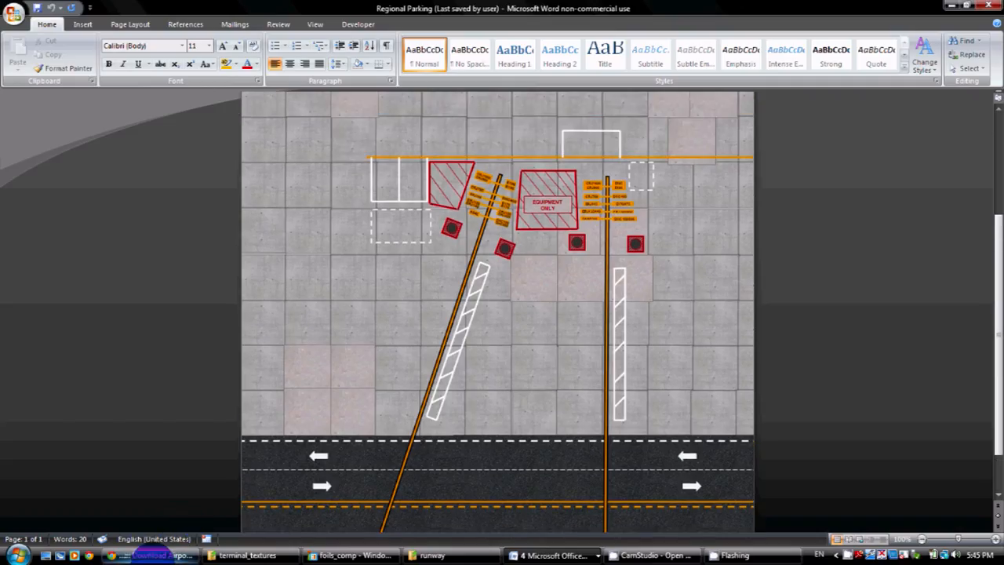
mouse_move(149, 556)
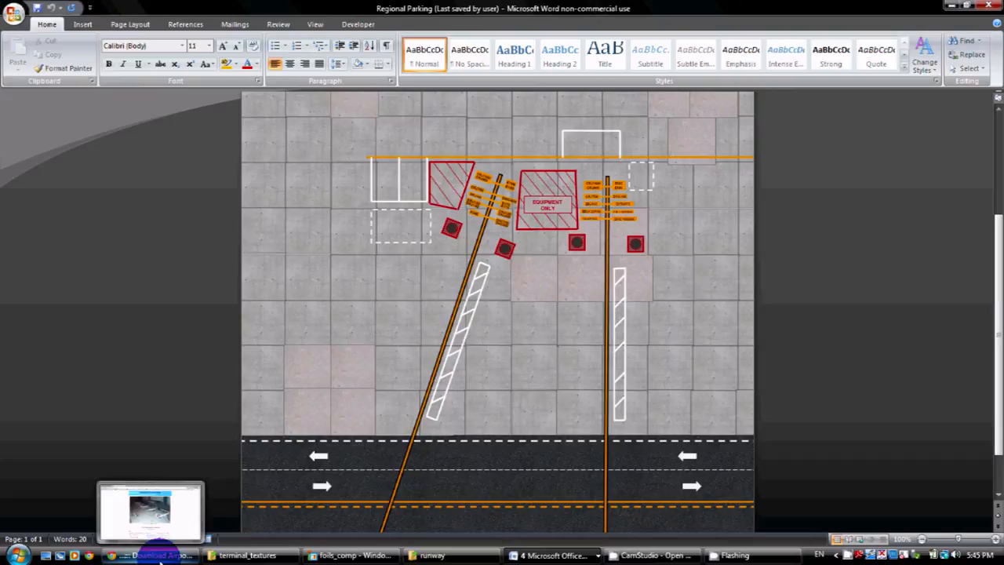
left_click(157, 555)
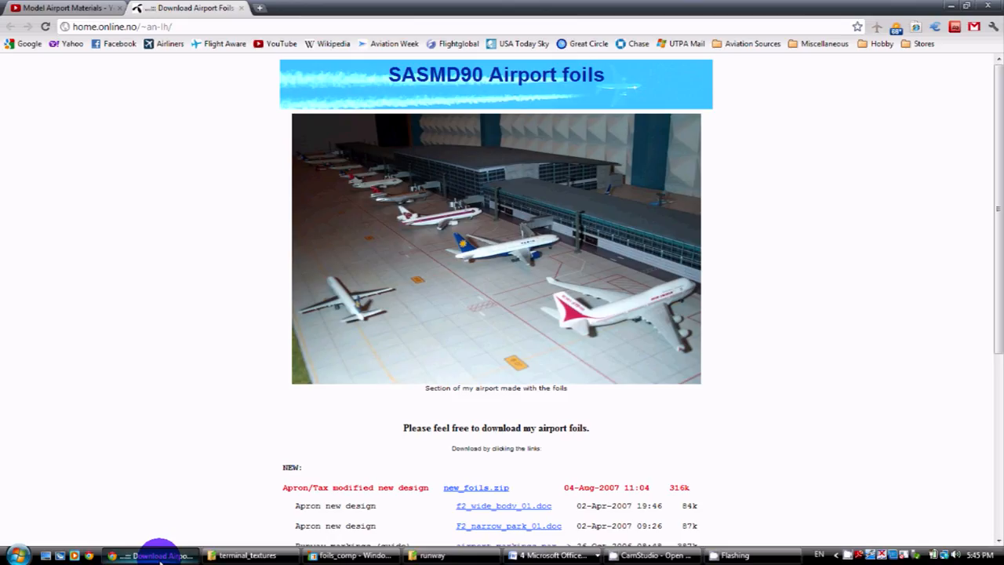
mouse_move(160, 555)
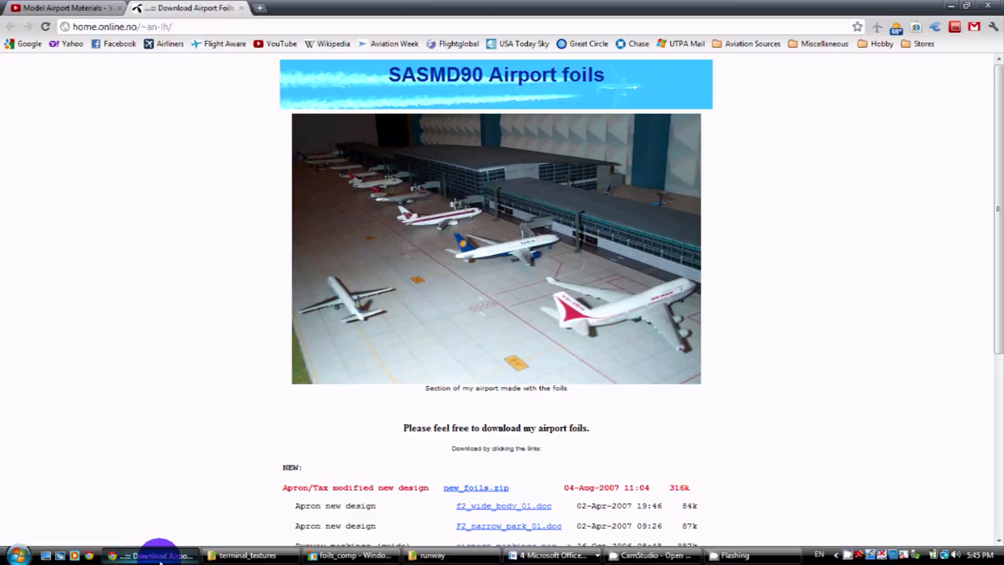
scroll("down", 3)
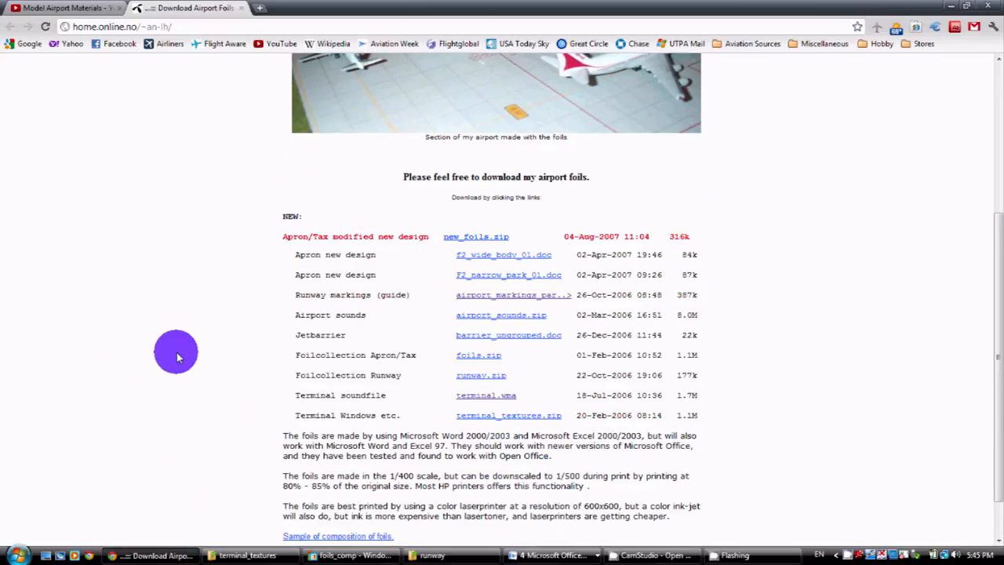
scroll("up", 3)
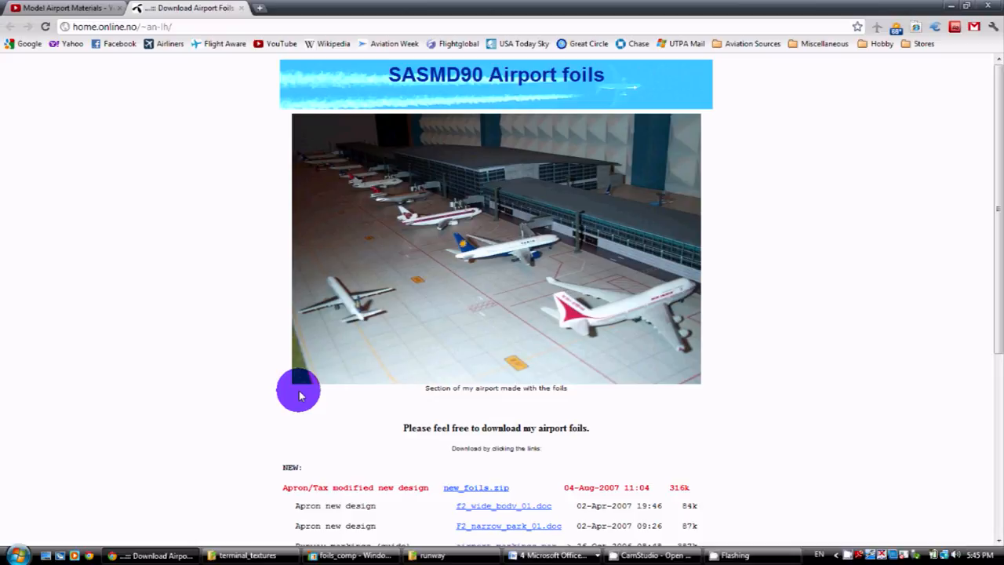
mouse_move(202, 363)
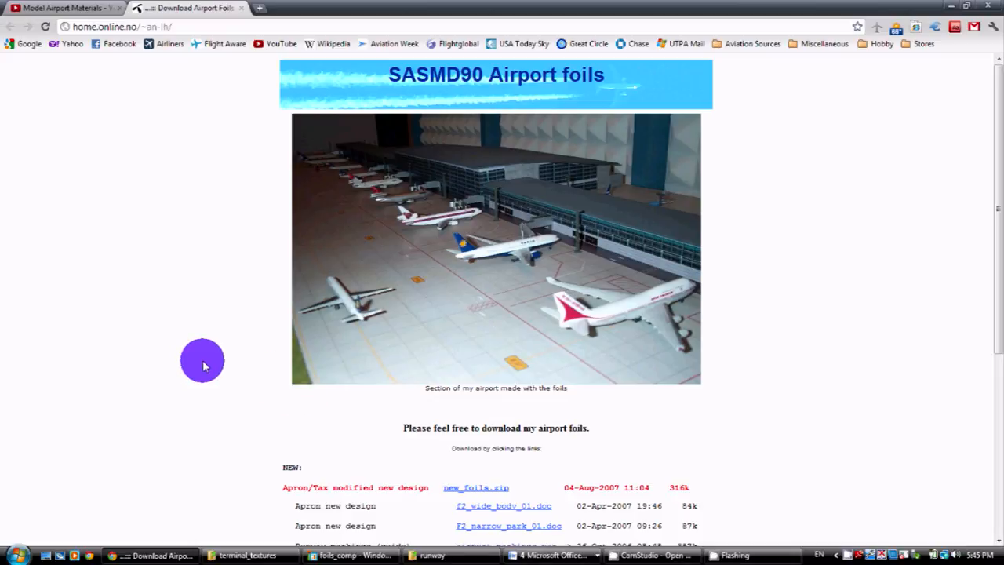